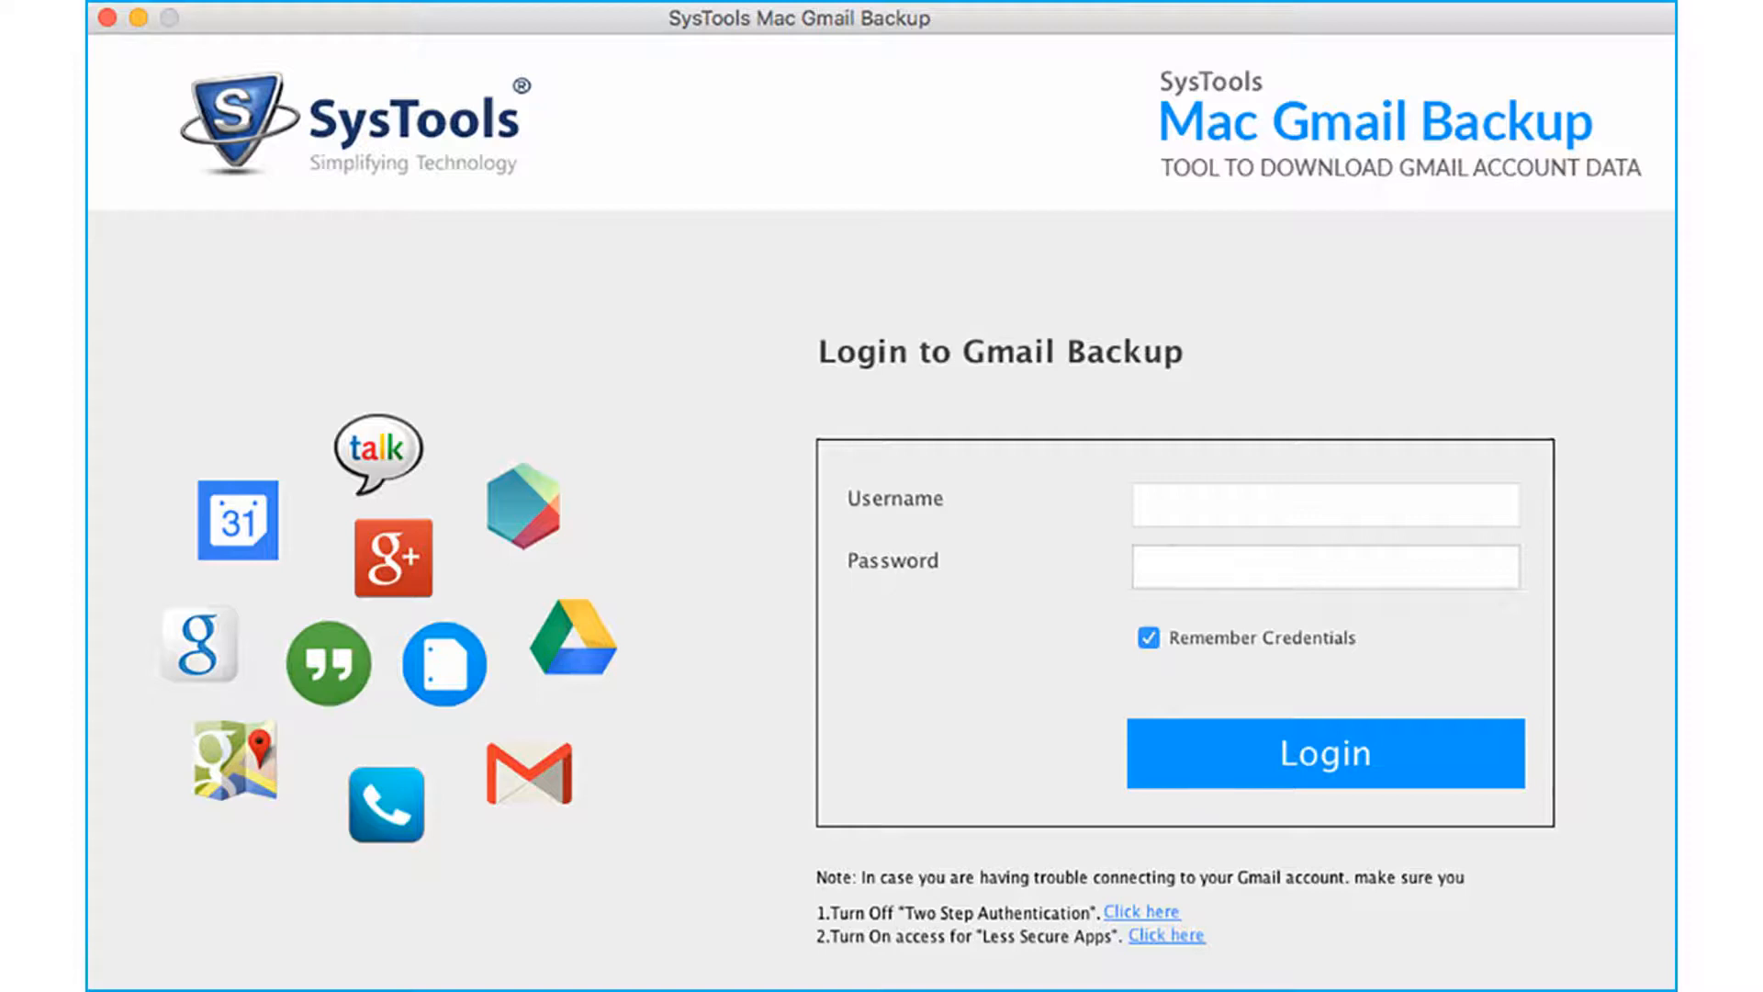
text(username@gmail.com)
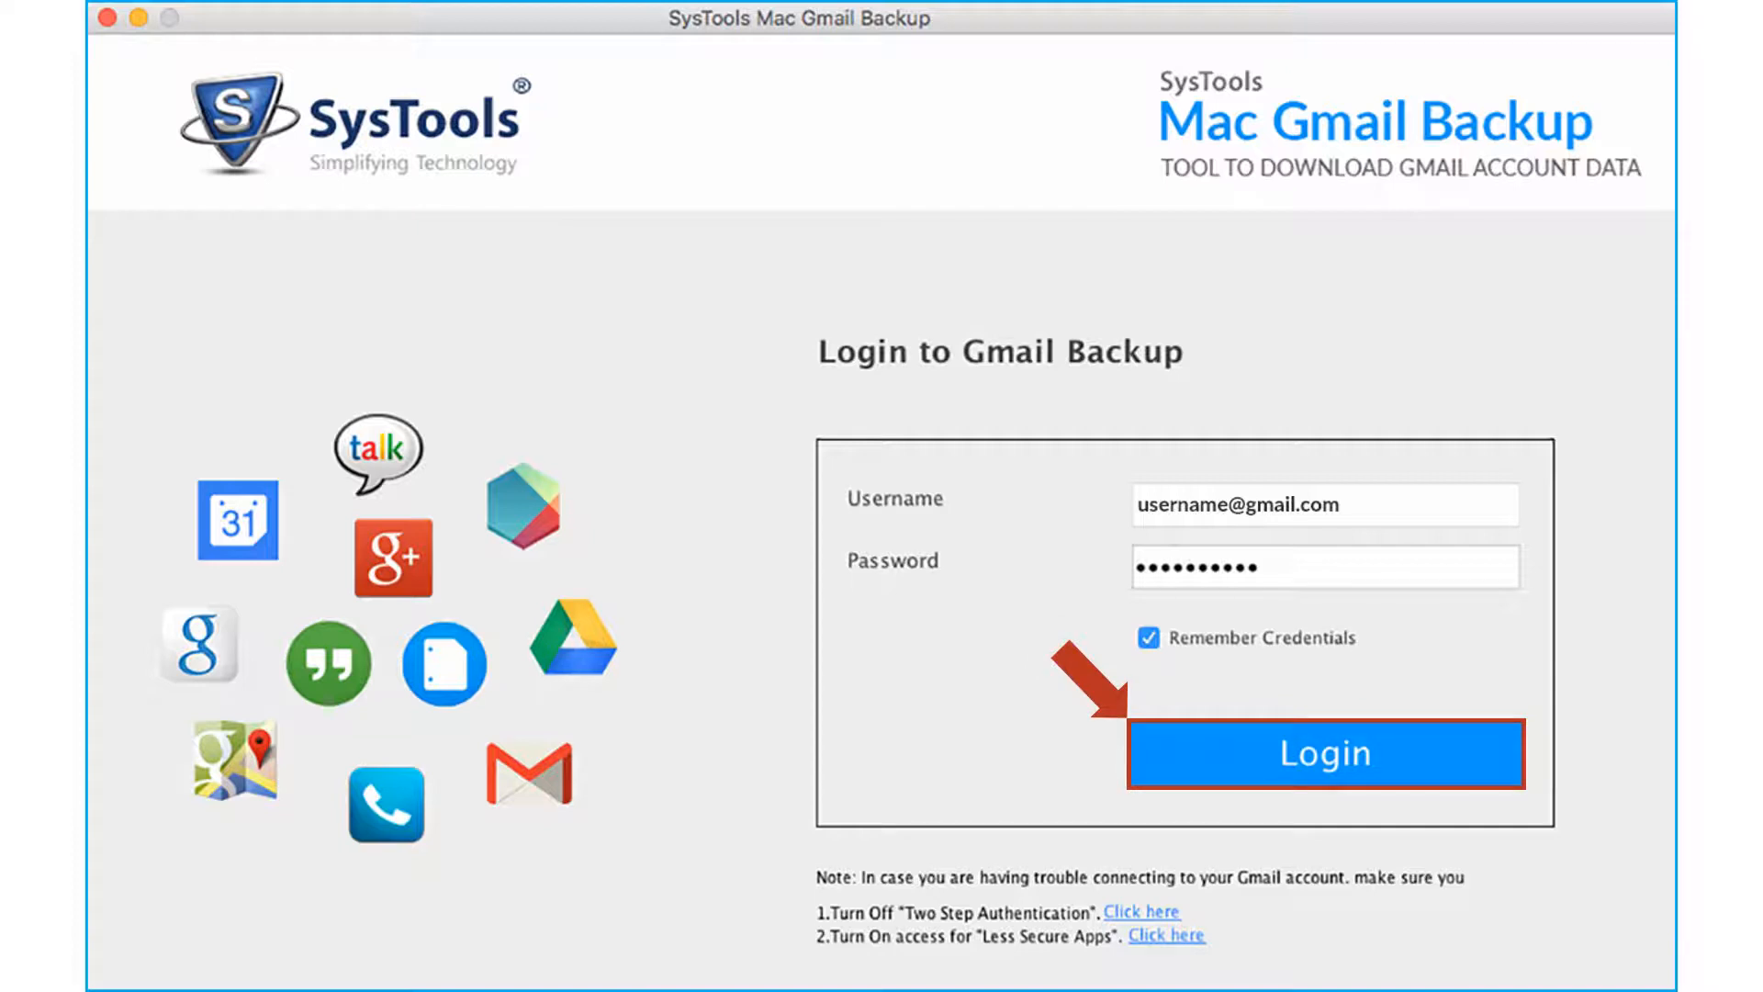
click(1324, 753)
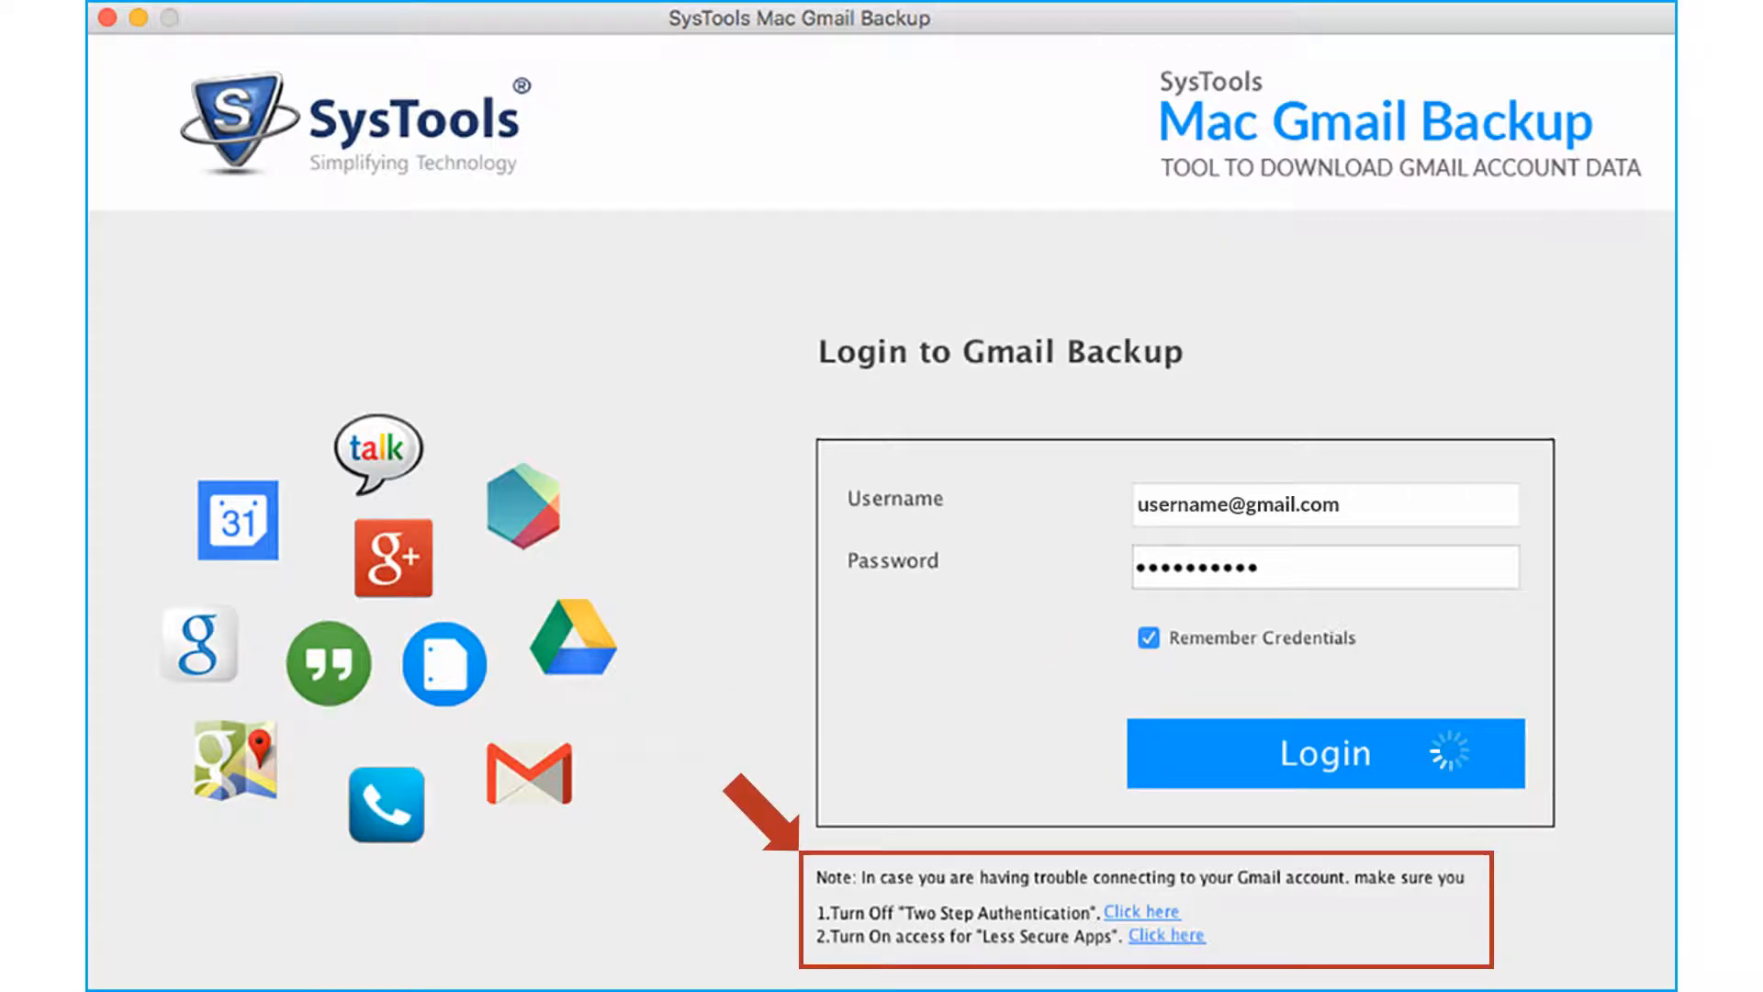
click(1325, 753)
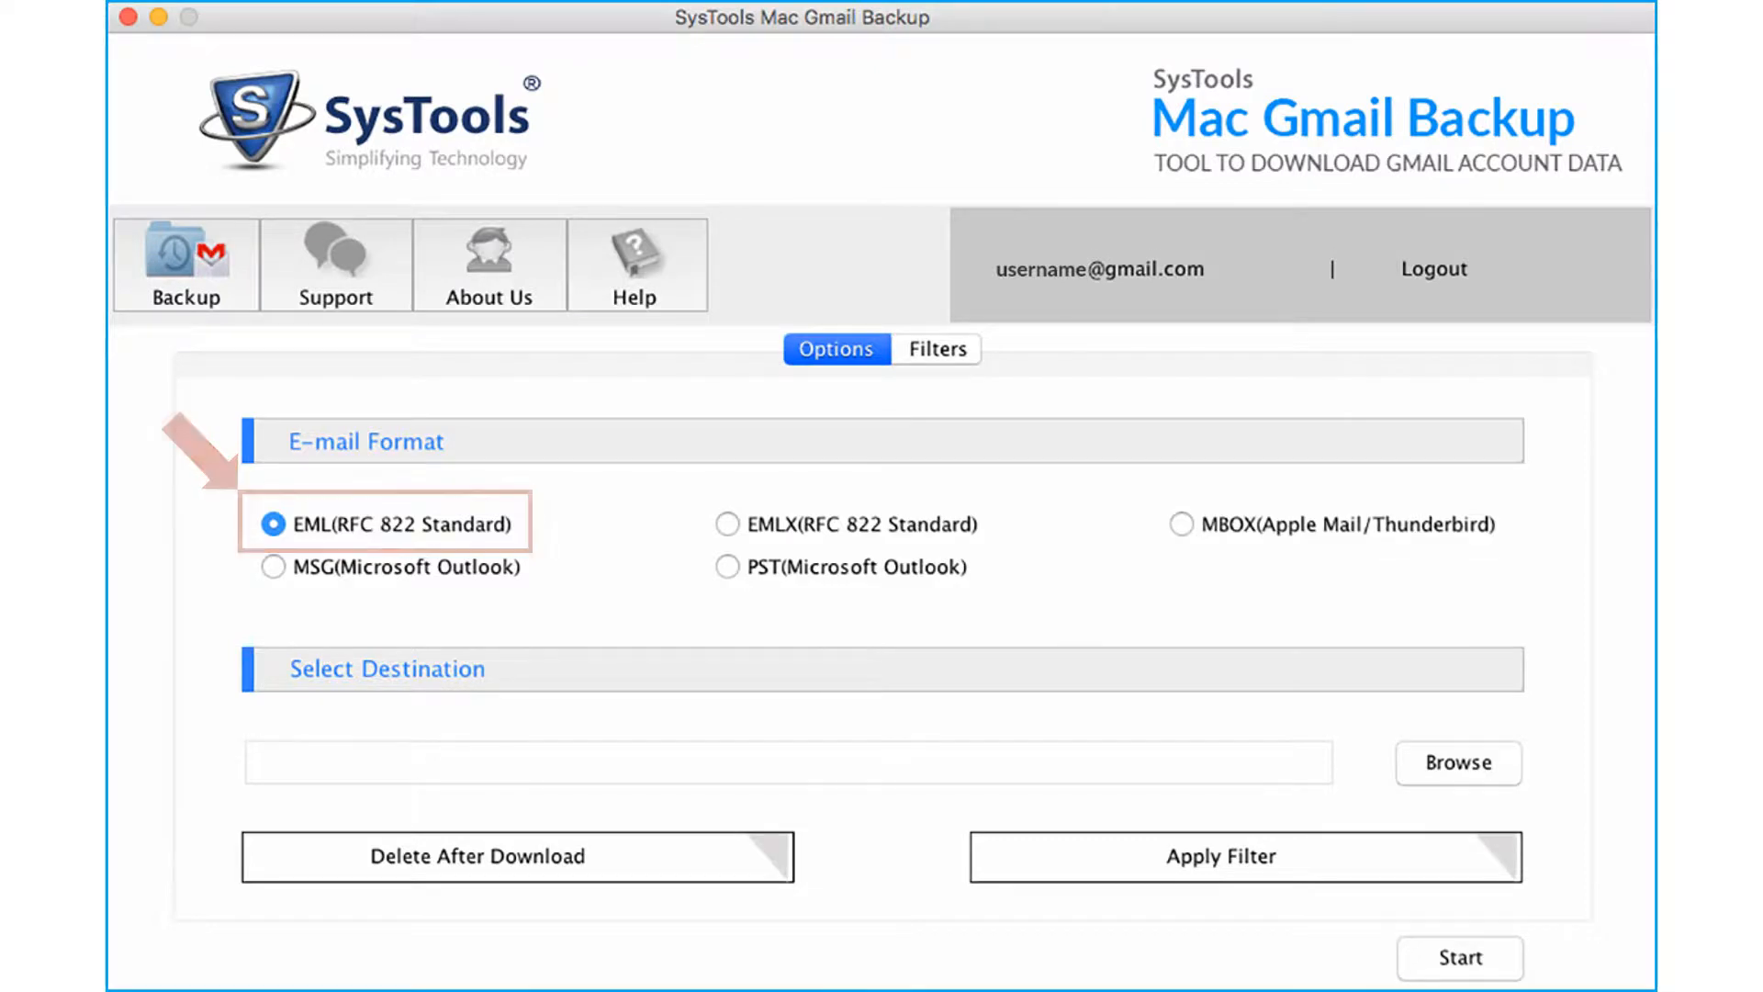
Create a new 'EML Output' folder on the Desktop and use it as the backup destination.
click(1456, 762)
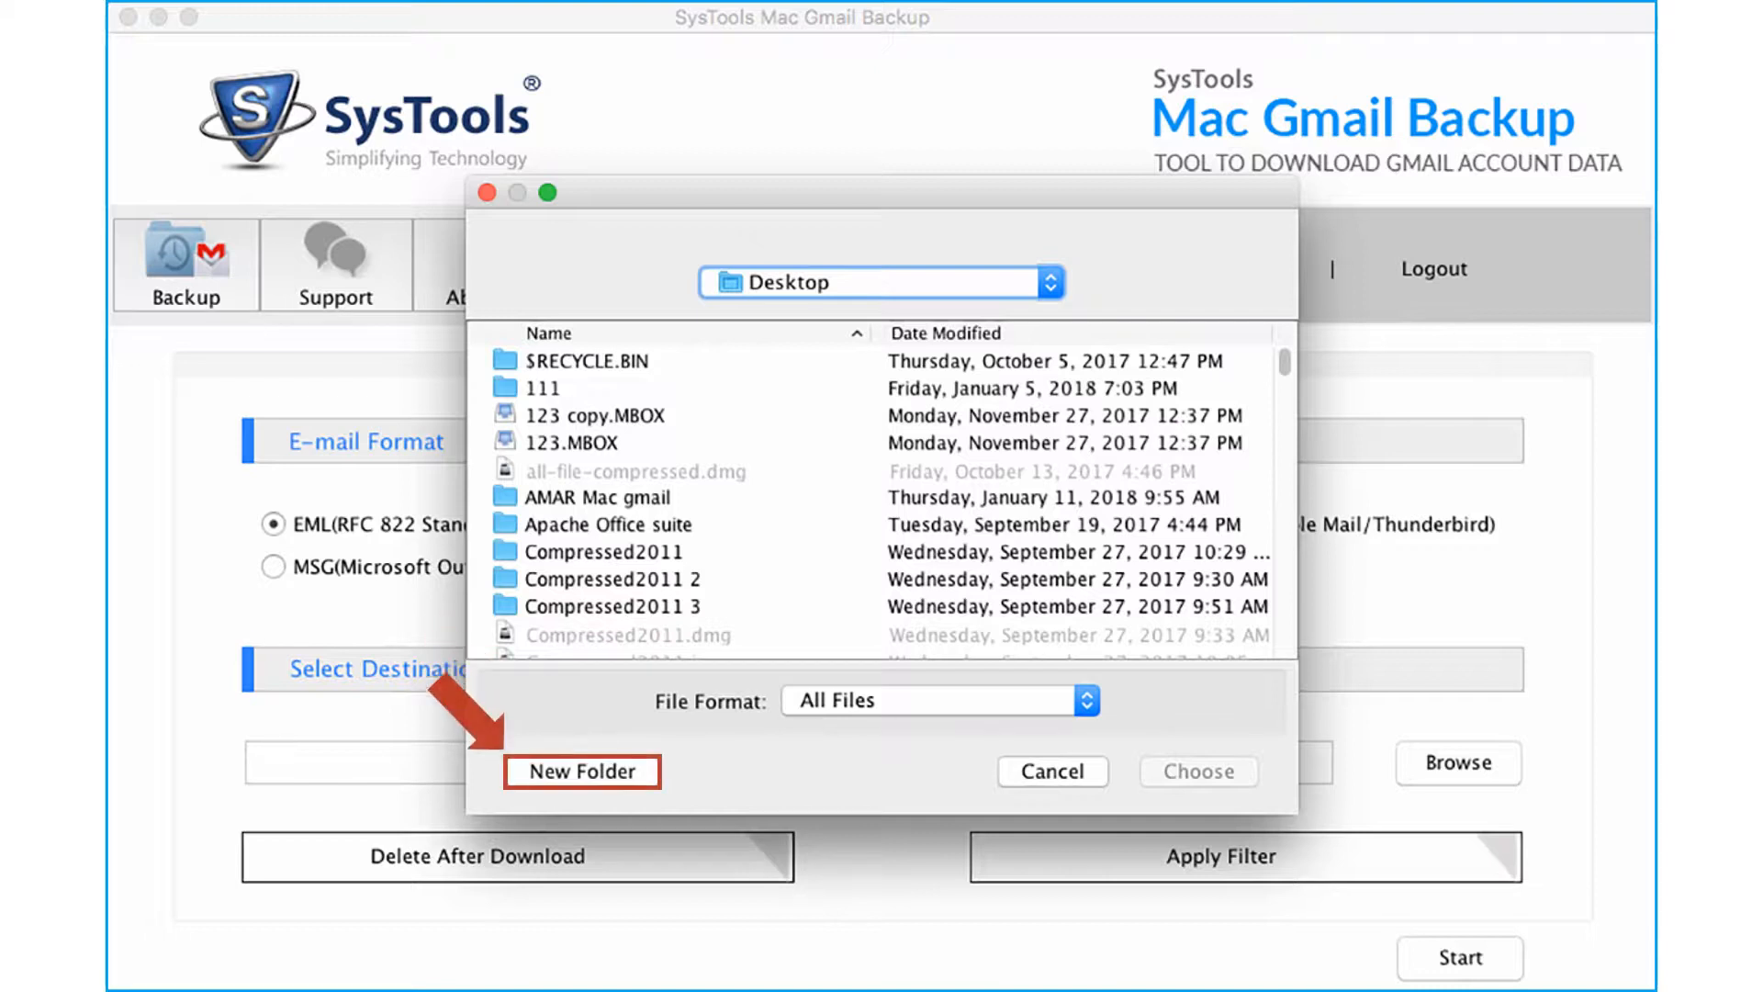
click(583, 772)
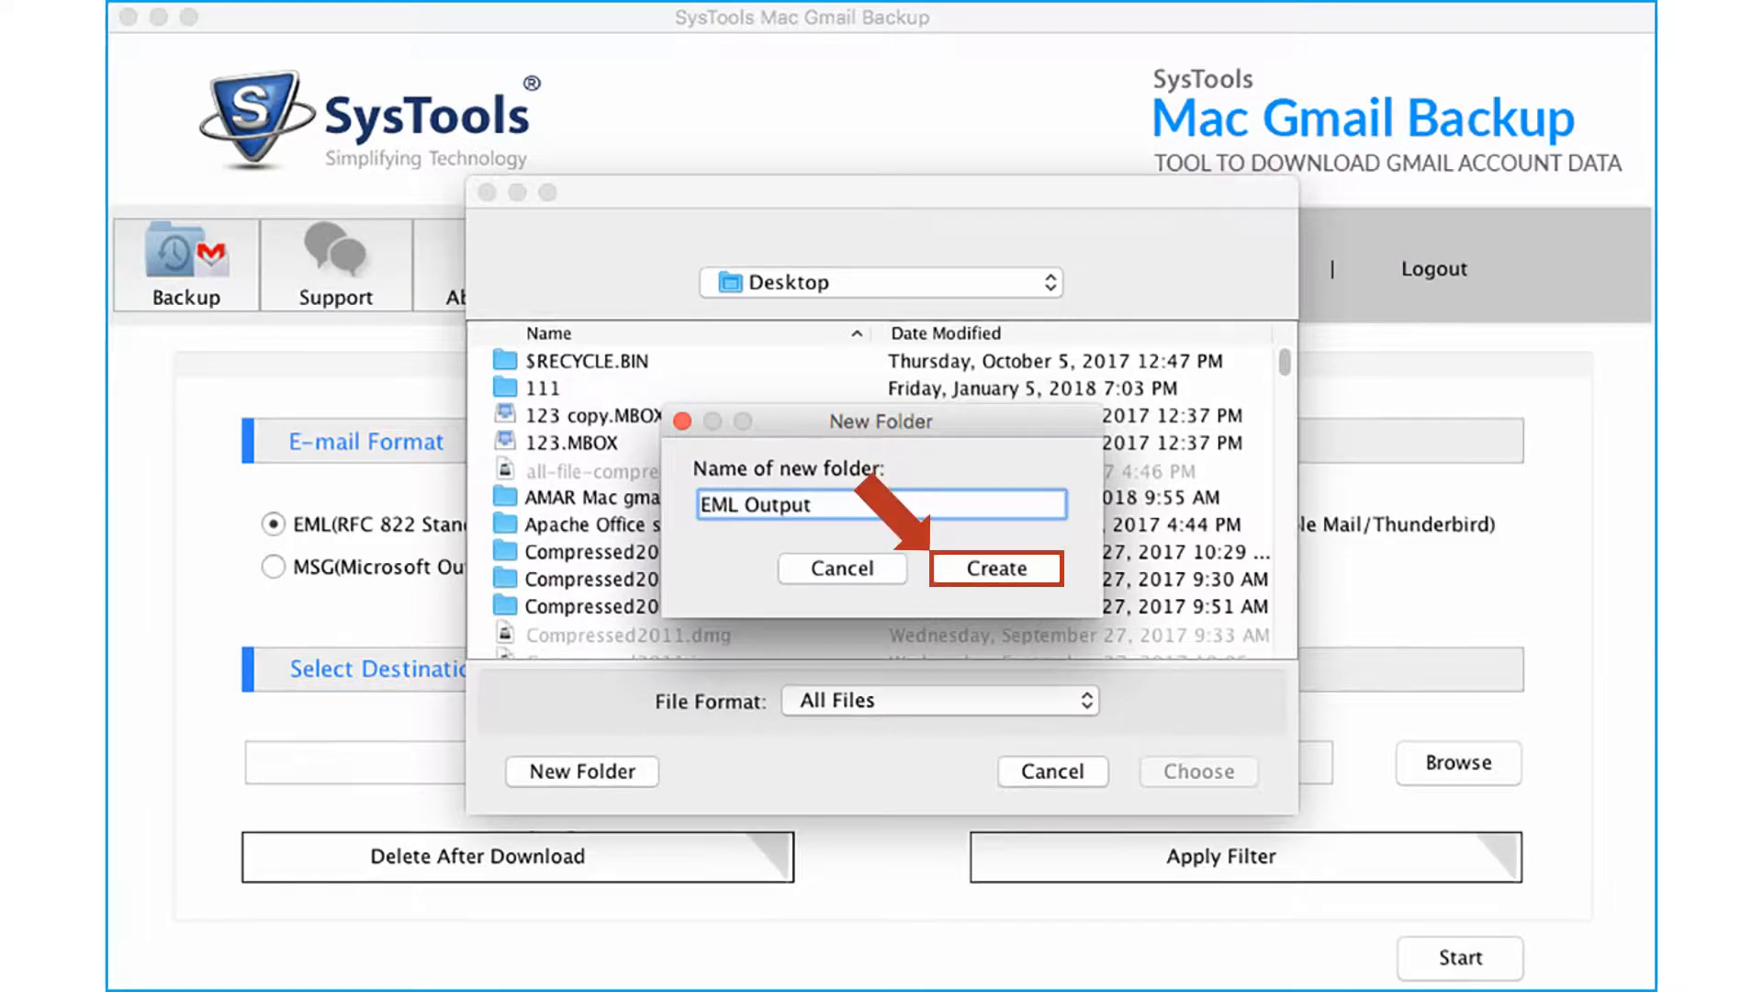
click(993, 567)
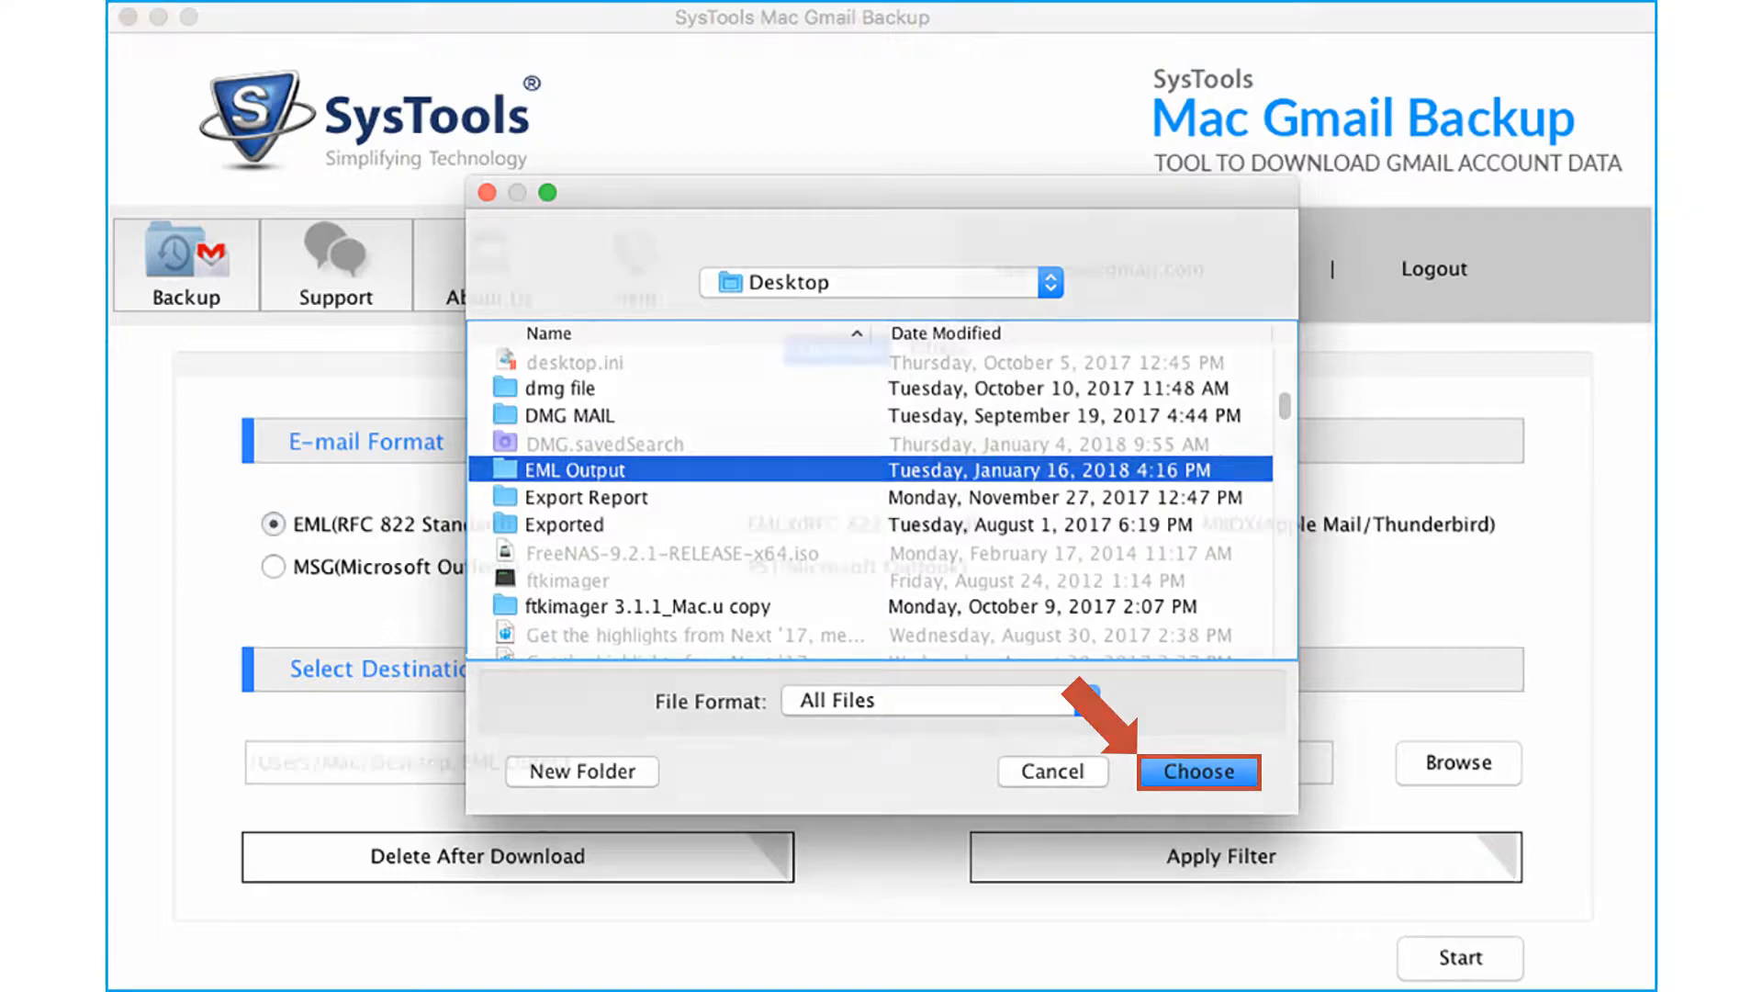
click(1198, 771)
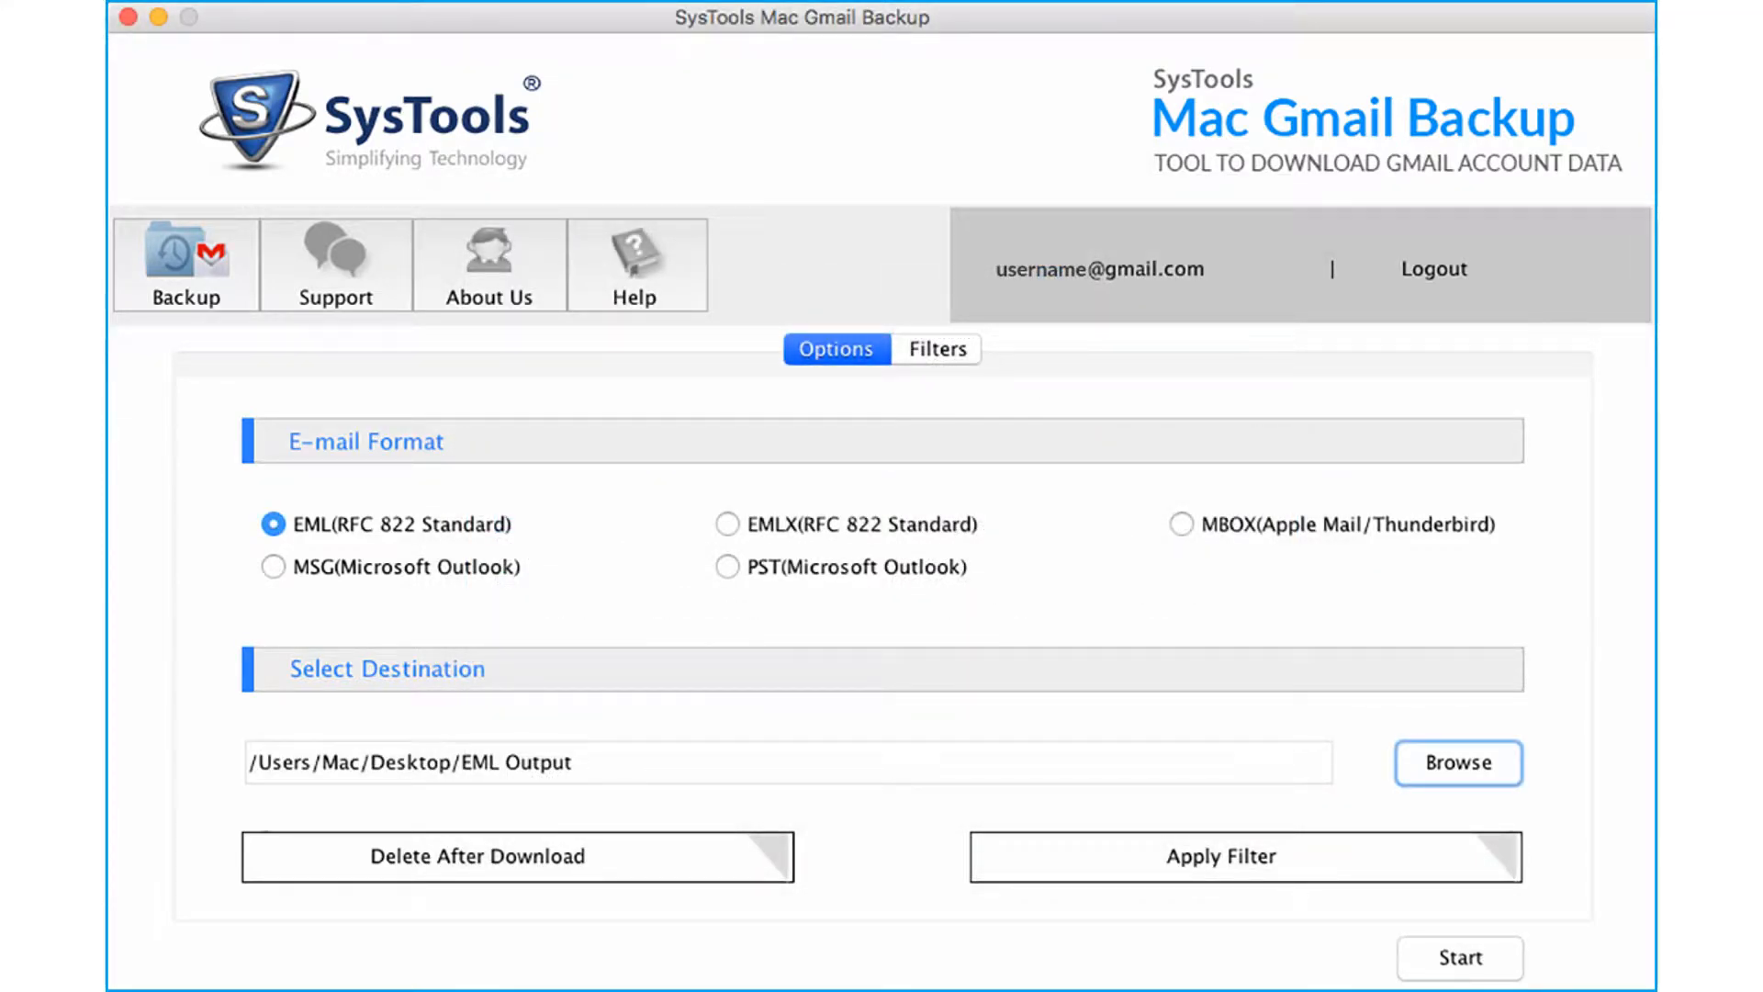
Toggle Delete After Download on and back off, then enable Apply Filter for the backup.
click(514, 856)
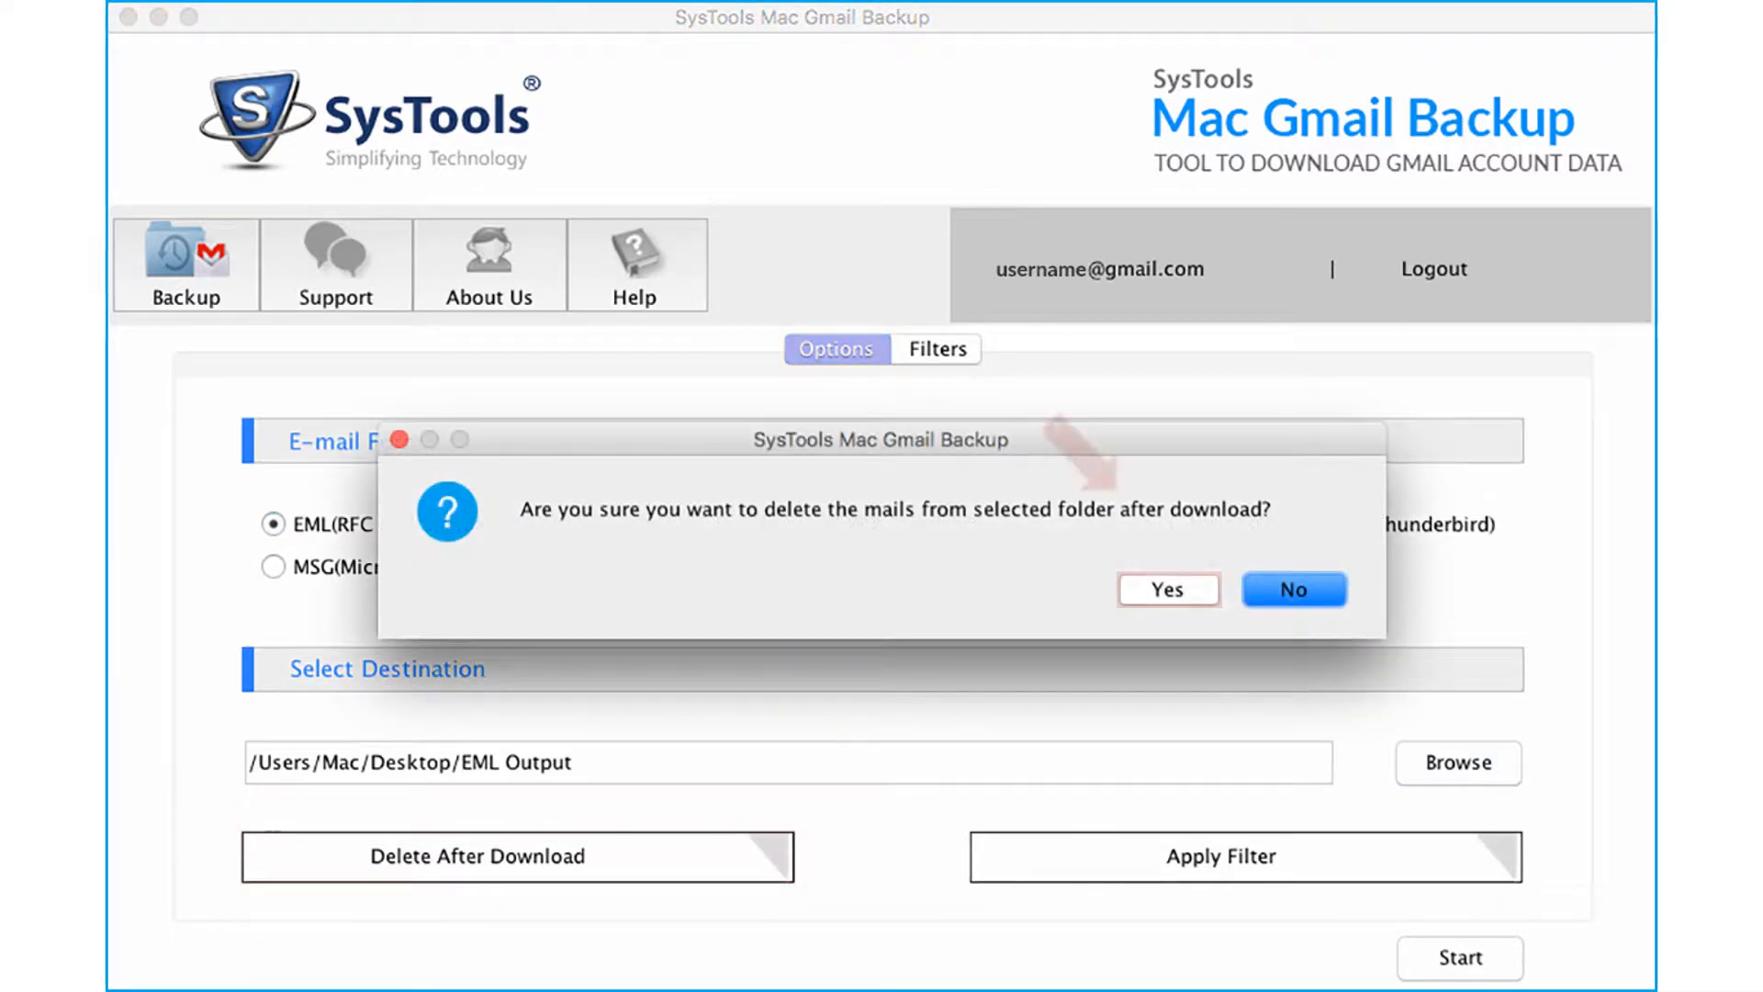
click(1168, 590)
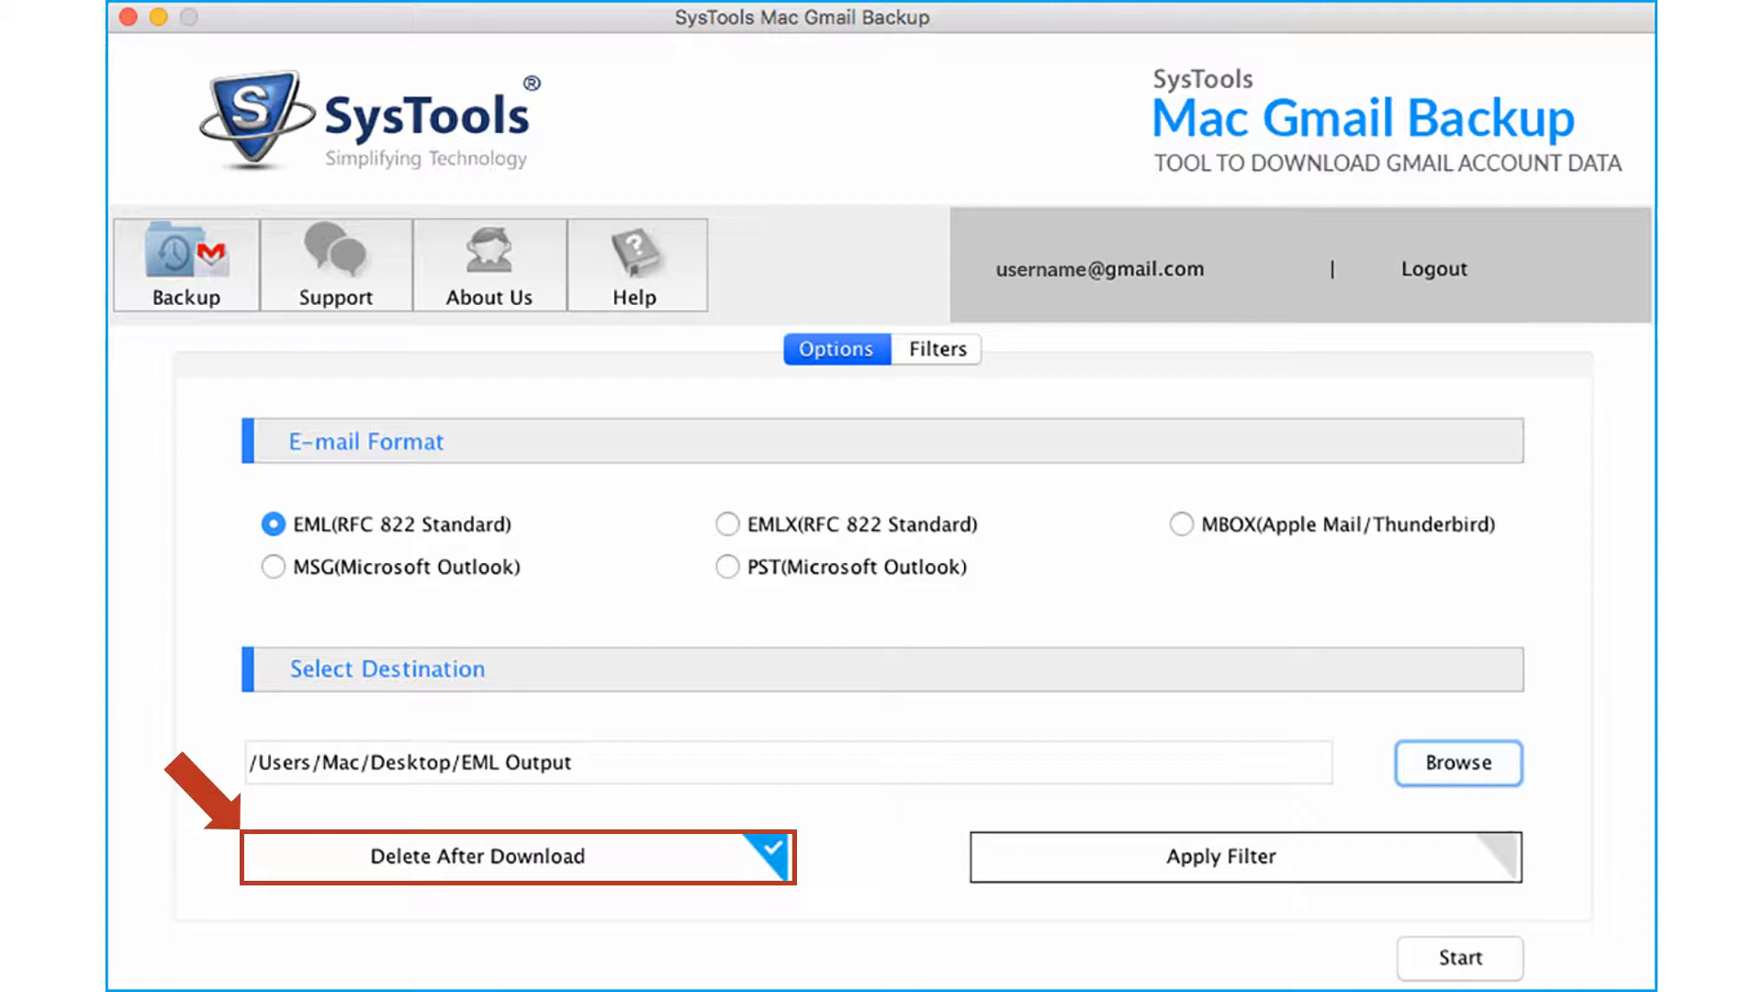
click(764, 856)
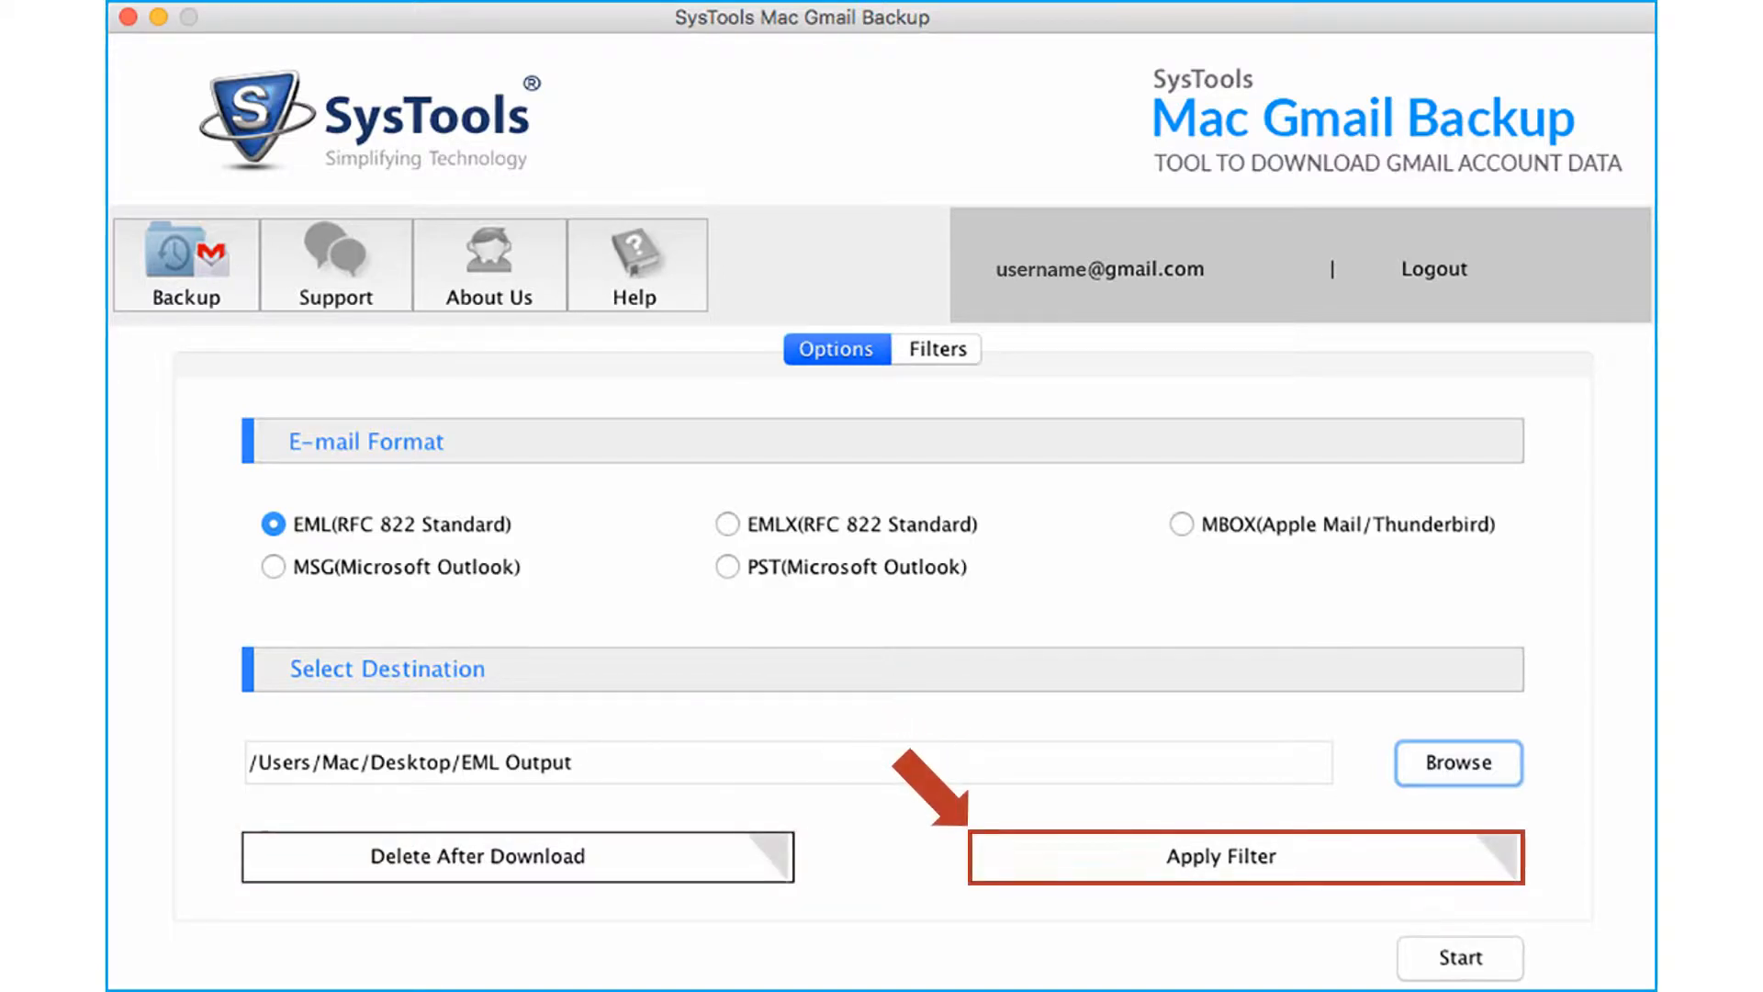
click(937, 349)
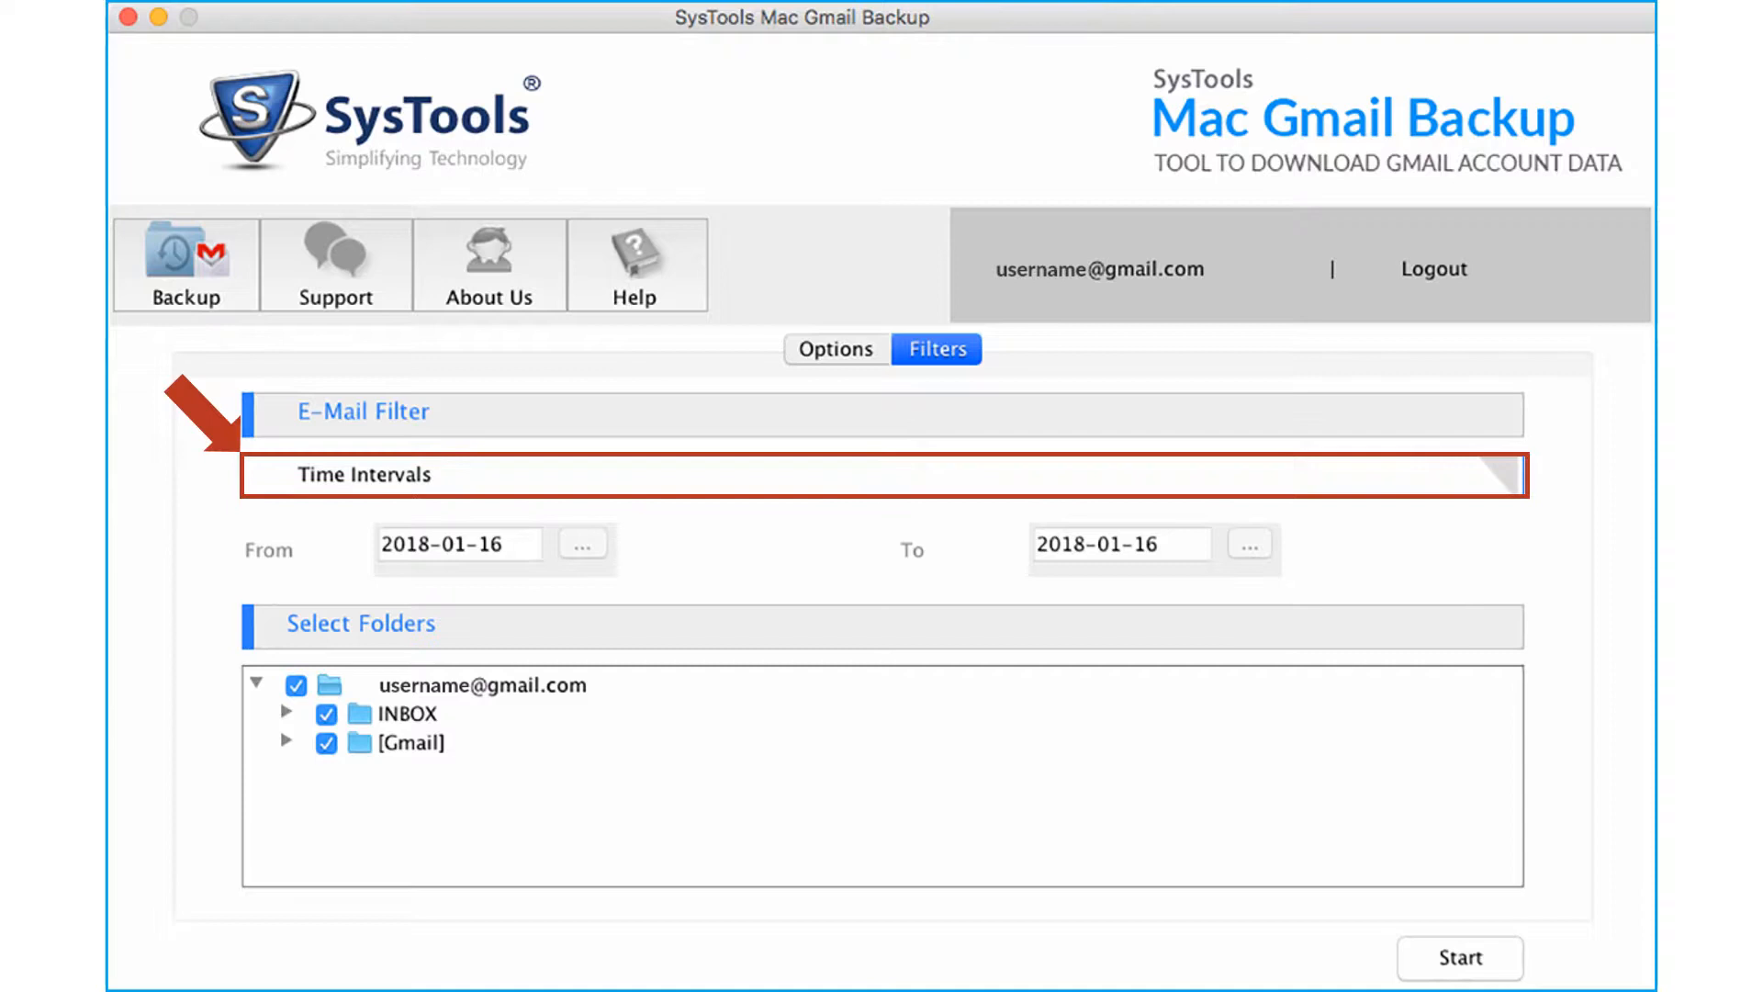
Enable Time Intervals filtering with the start date set to 2015-11-08.
click(1506, 474)
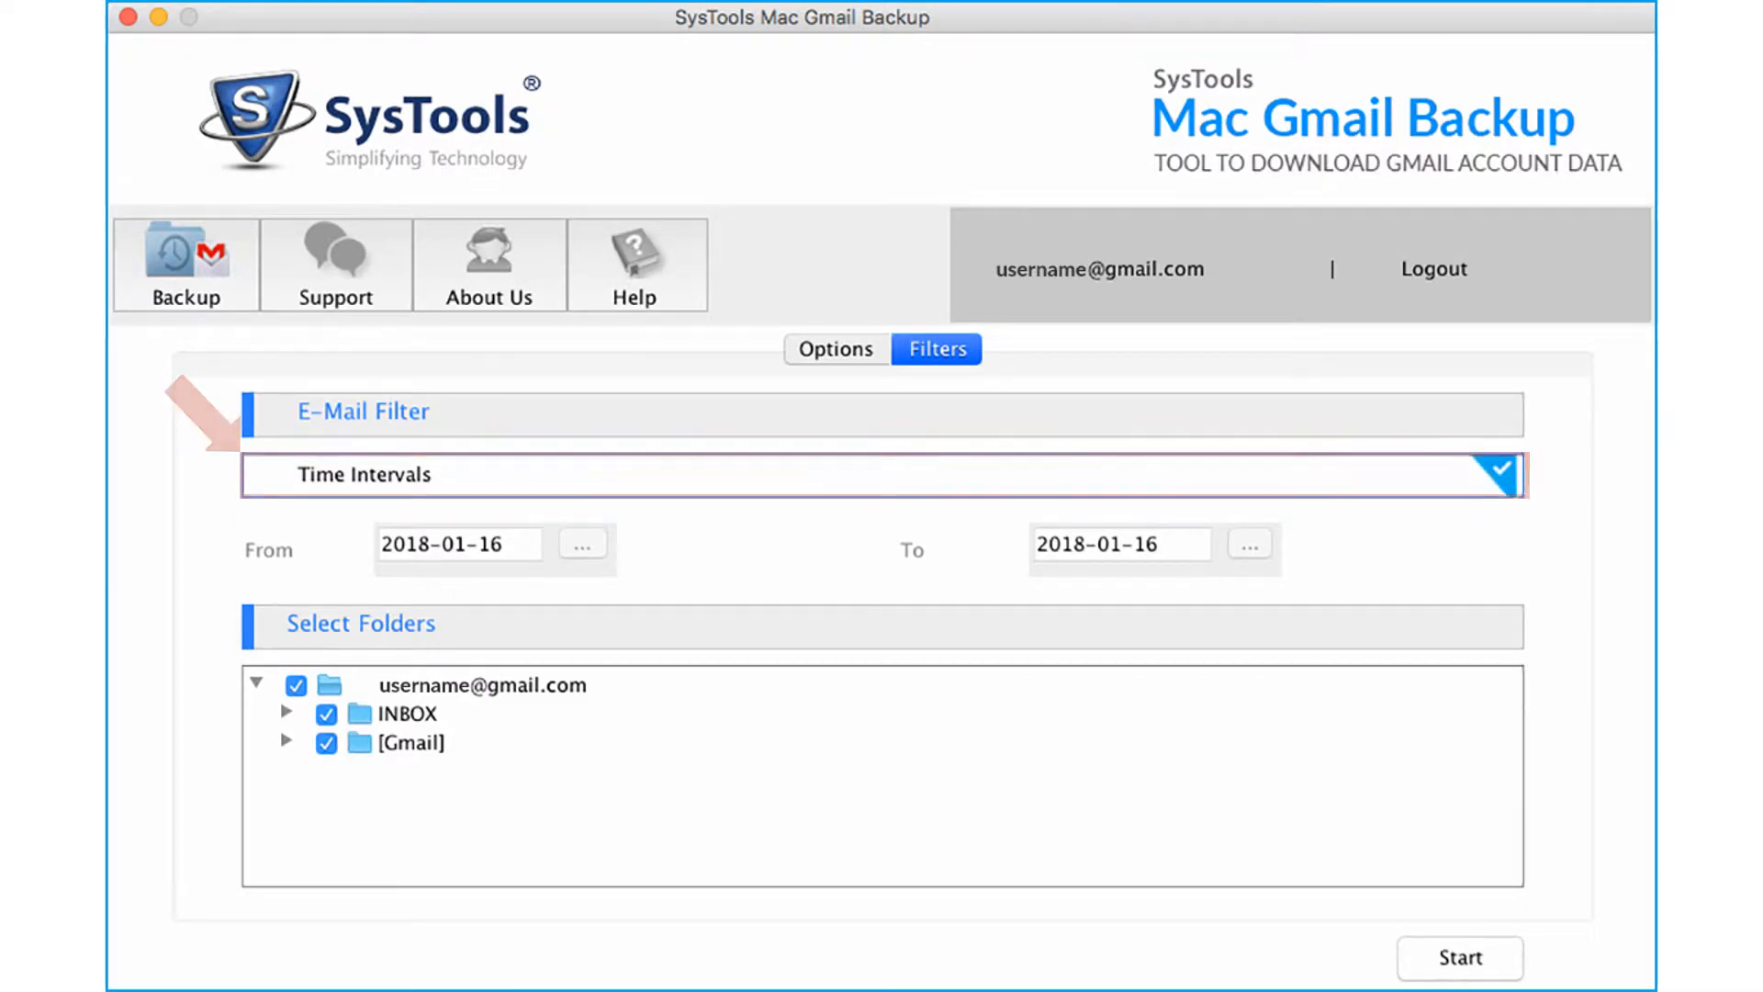
click(582, 543)
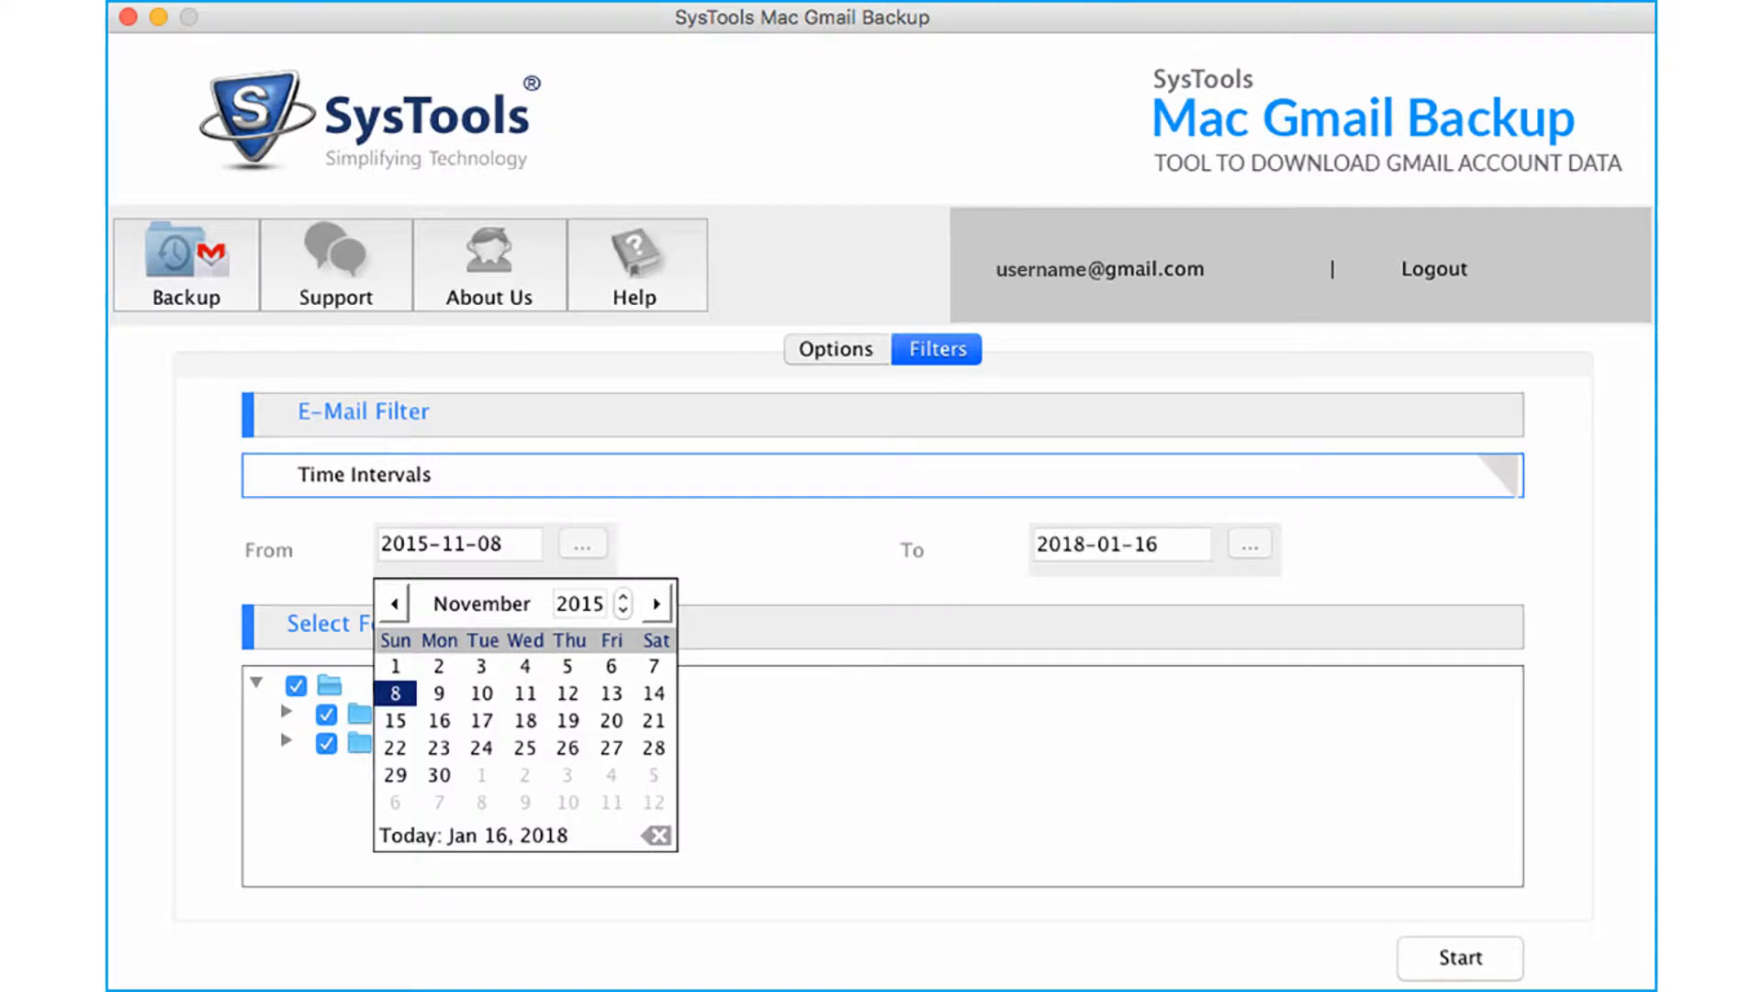
click(395, 692)
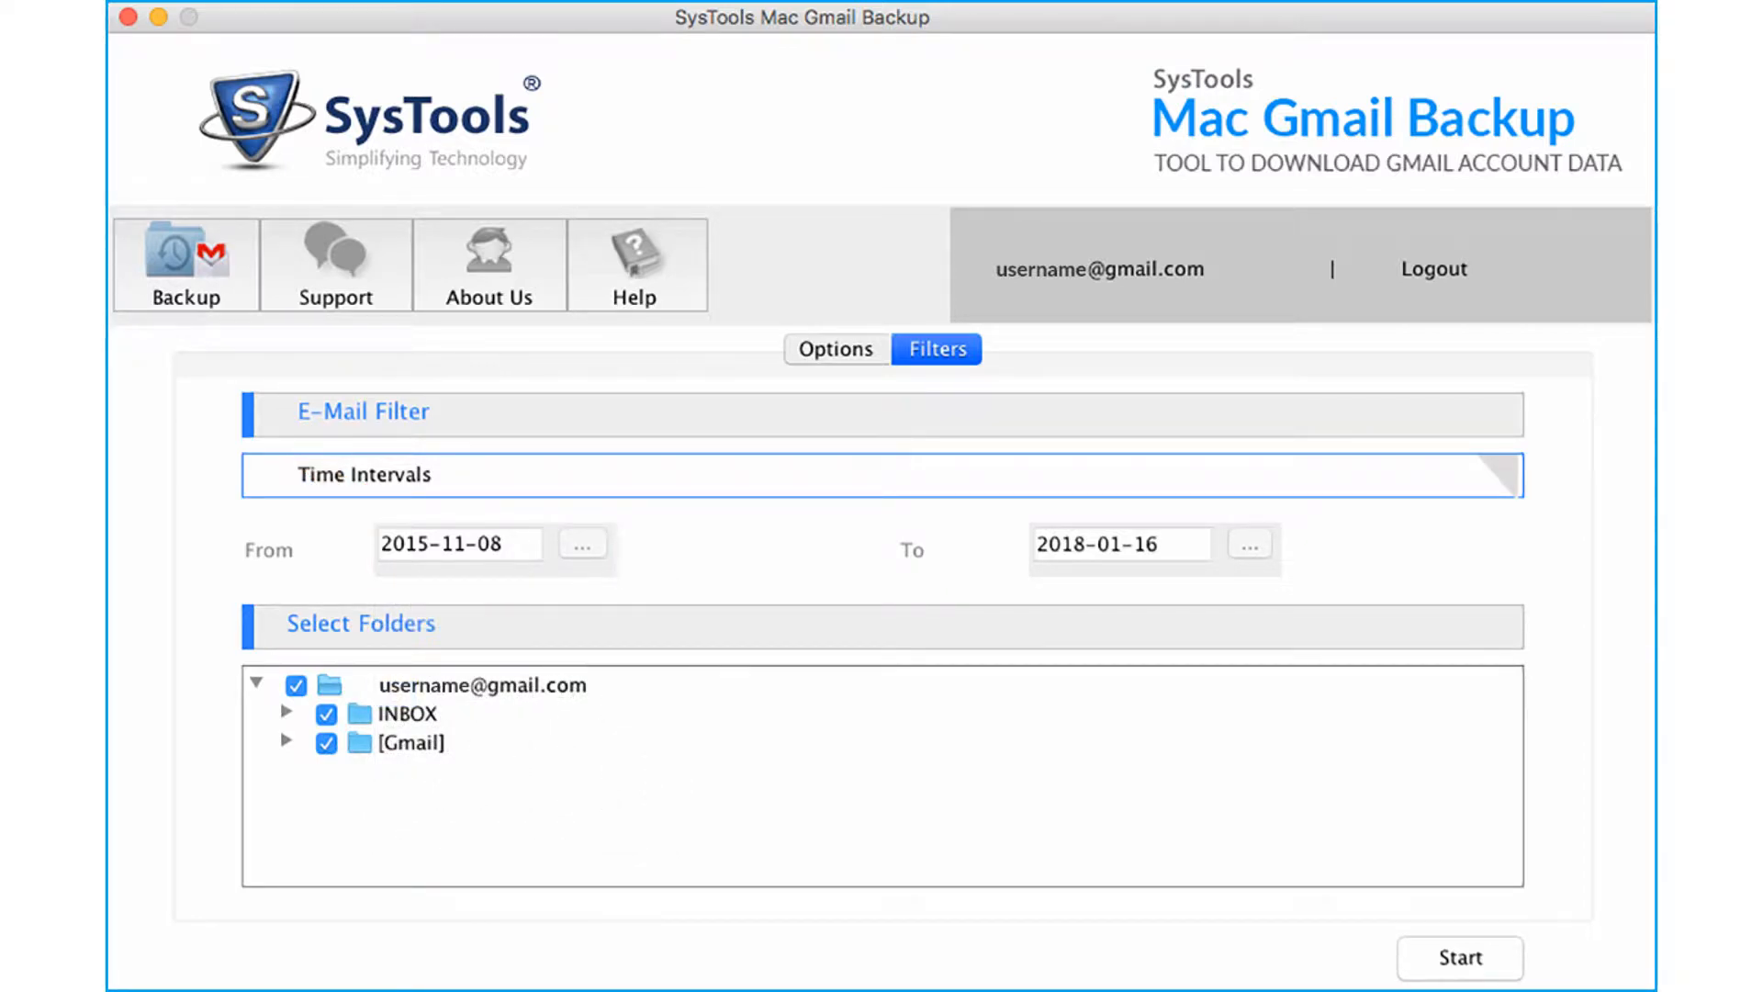
Exclude INBOX so only [Gmail] folders are backed up, and start the download.
click(289, 742)
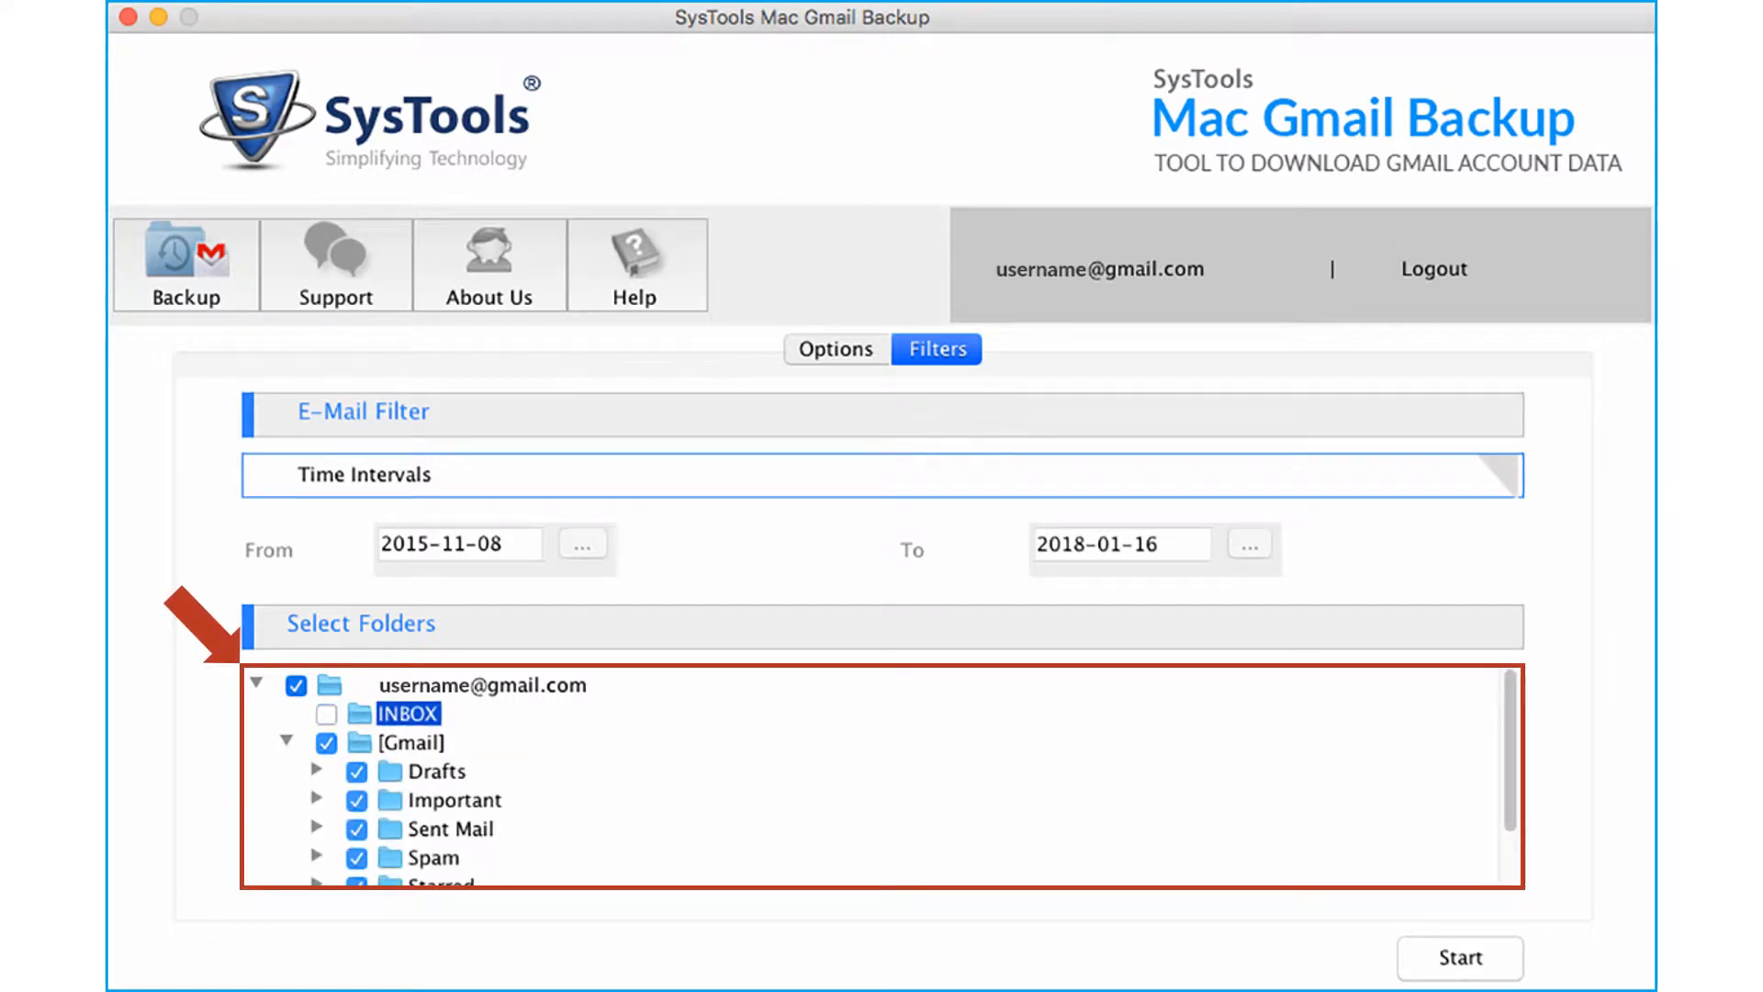
click(287, 742)
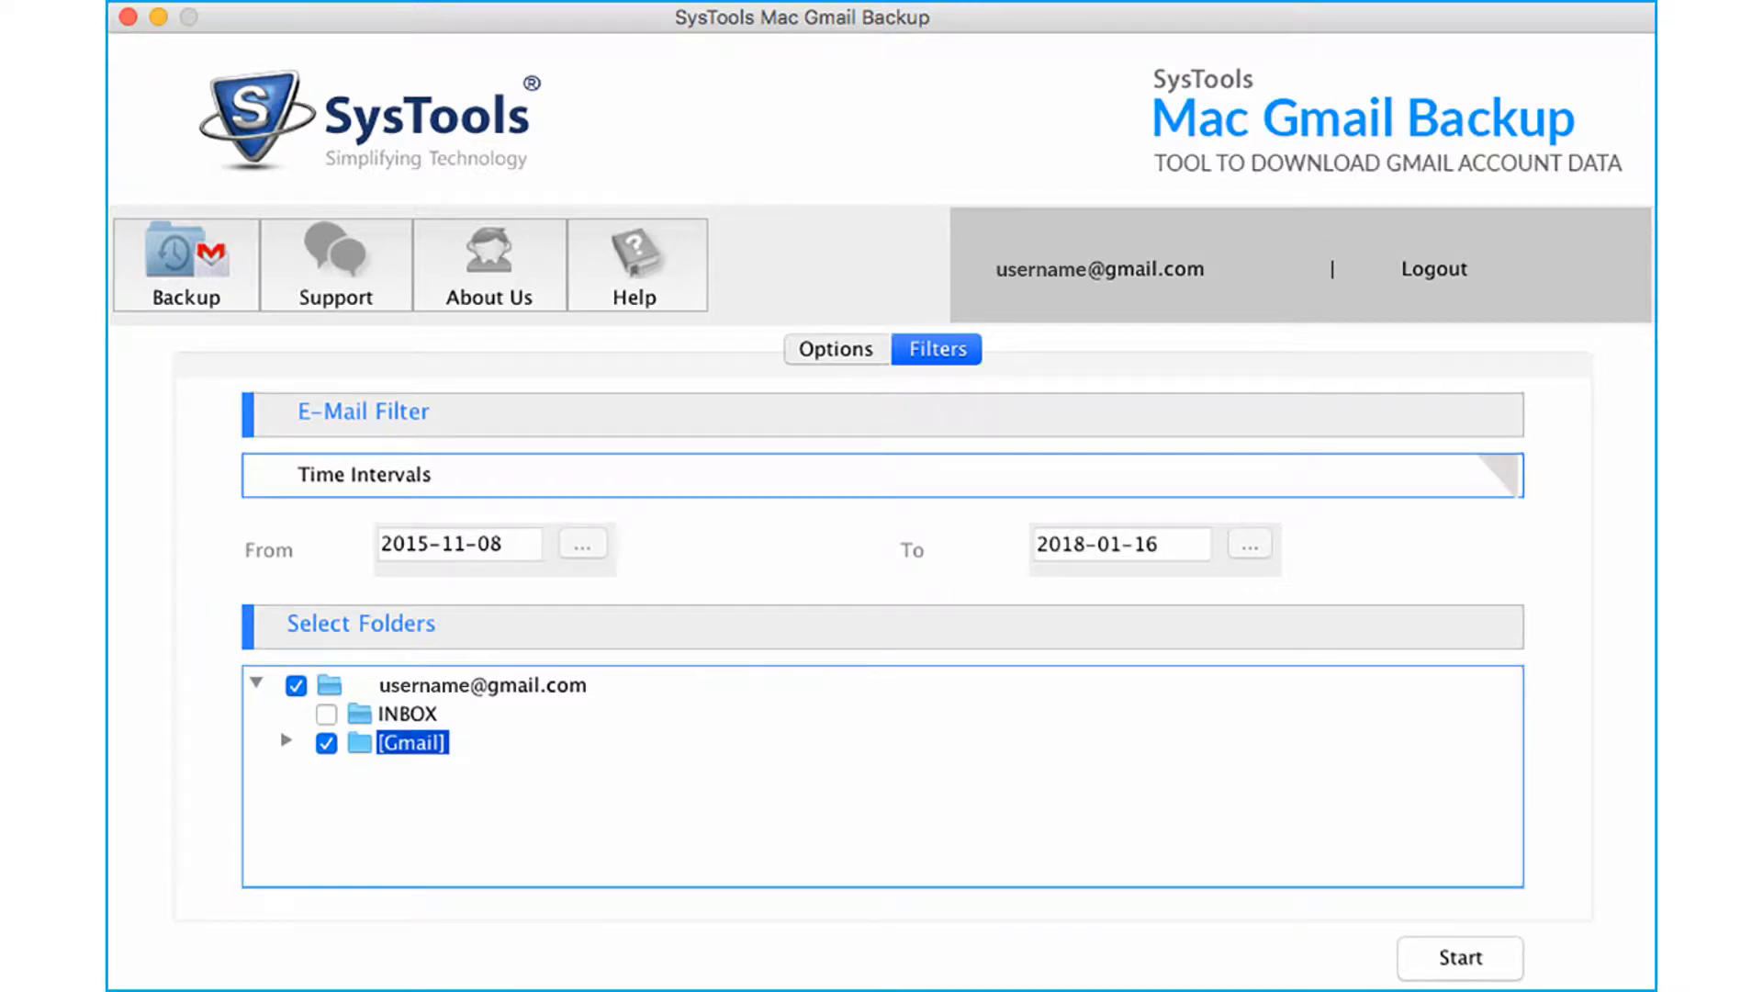
click(1460, 959)
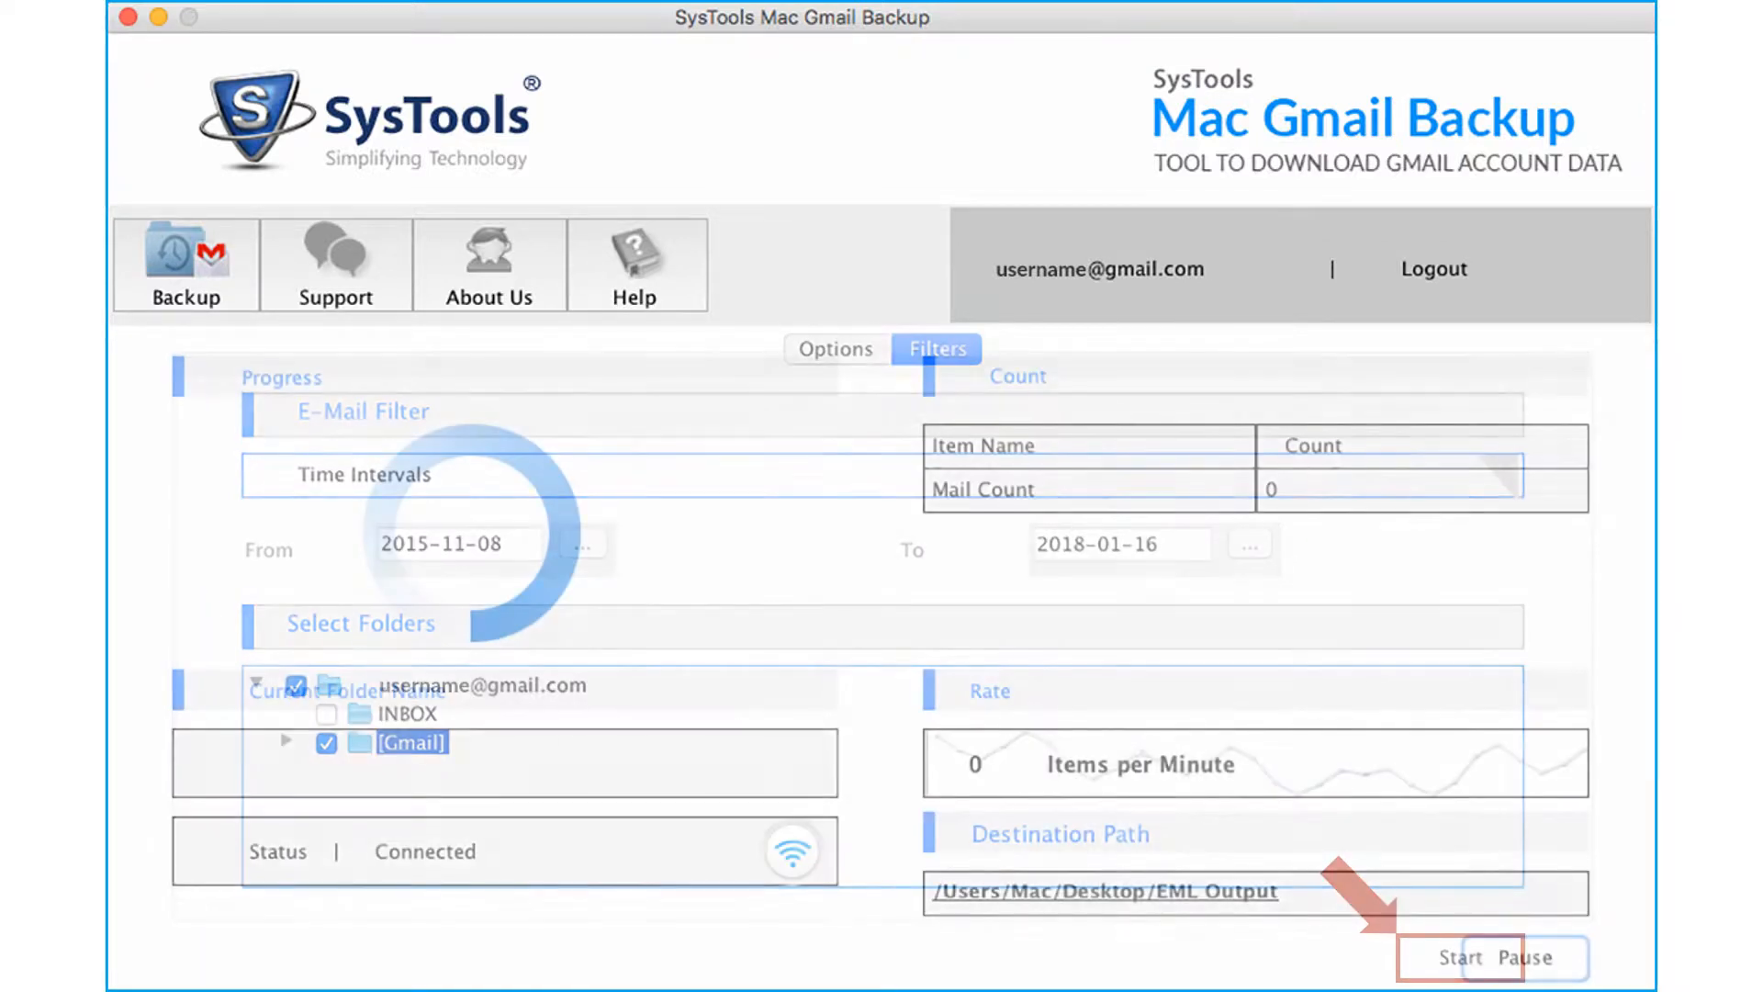
Run the EML download to completion (413 mails) and acknowledge the success message.
click(1463, 959)
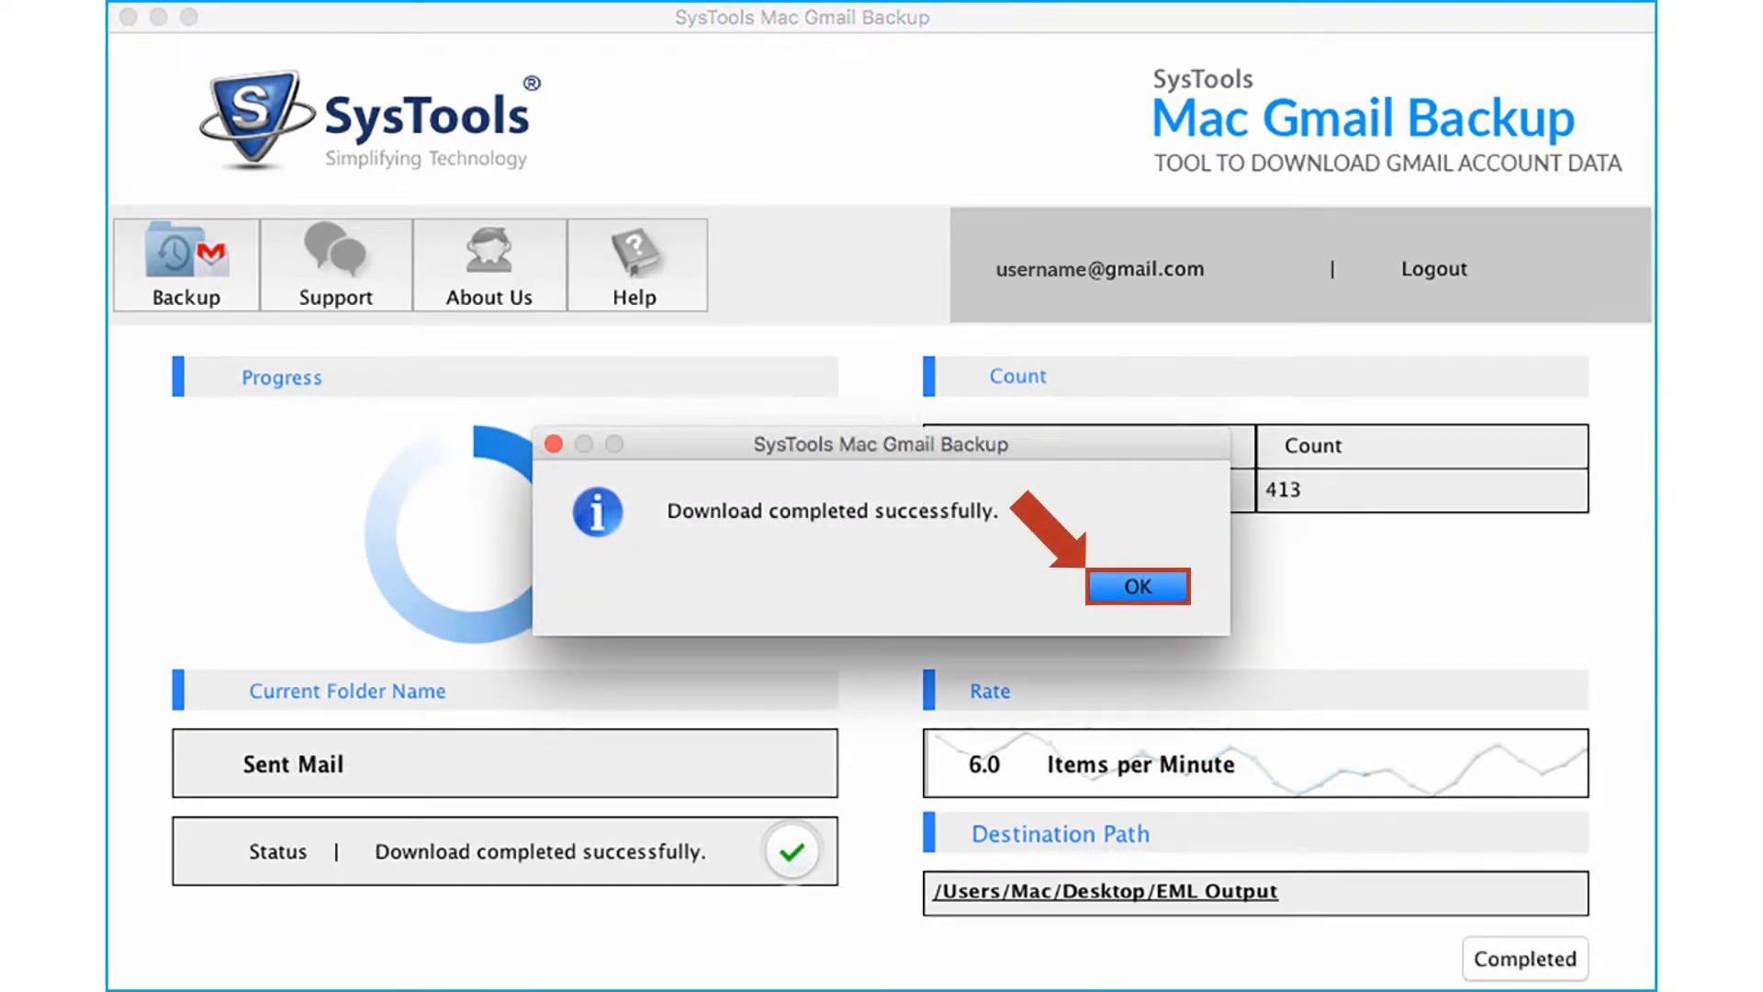
click(1137, 588)
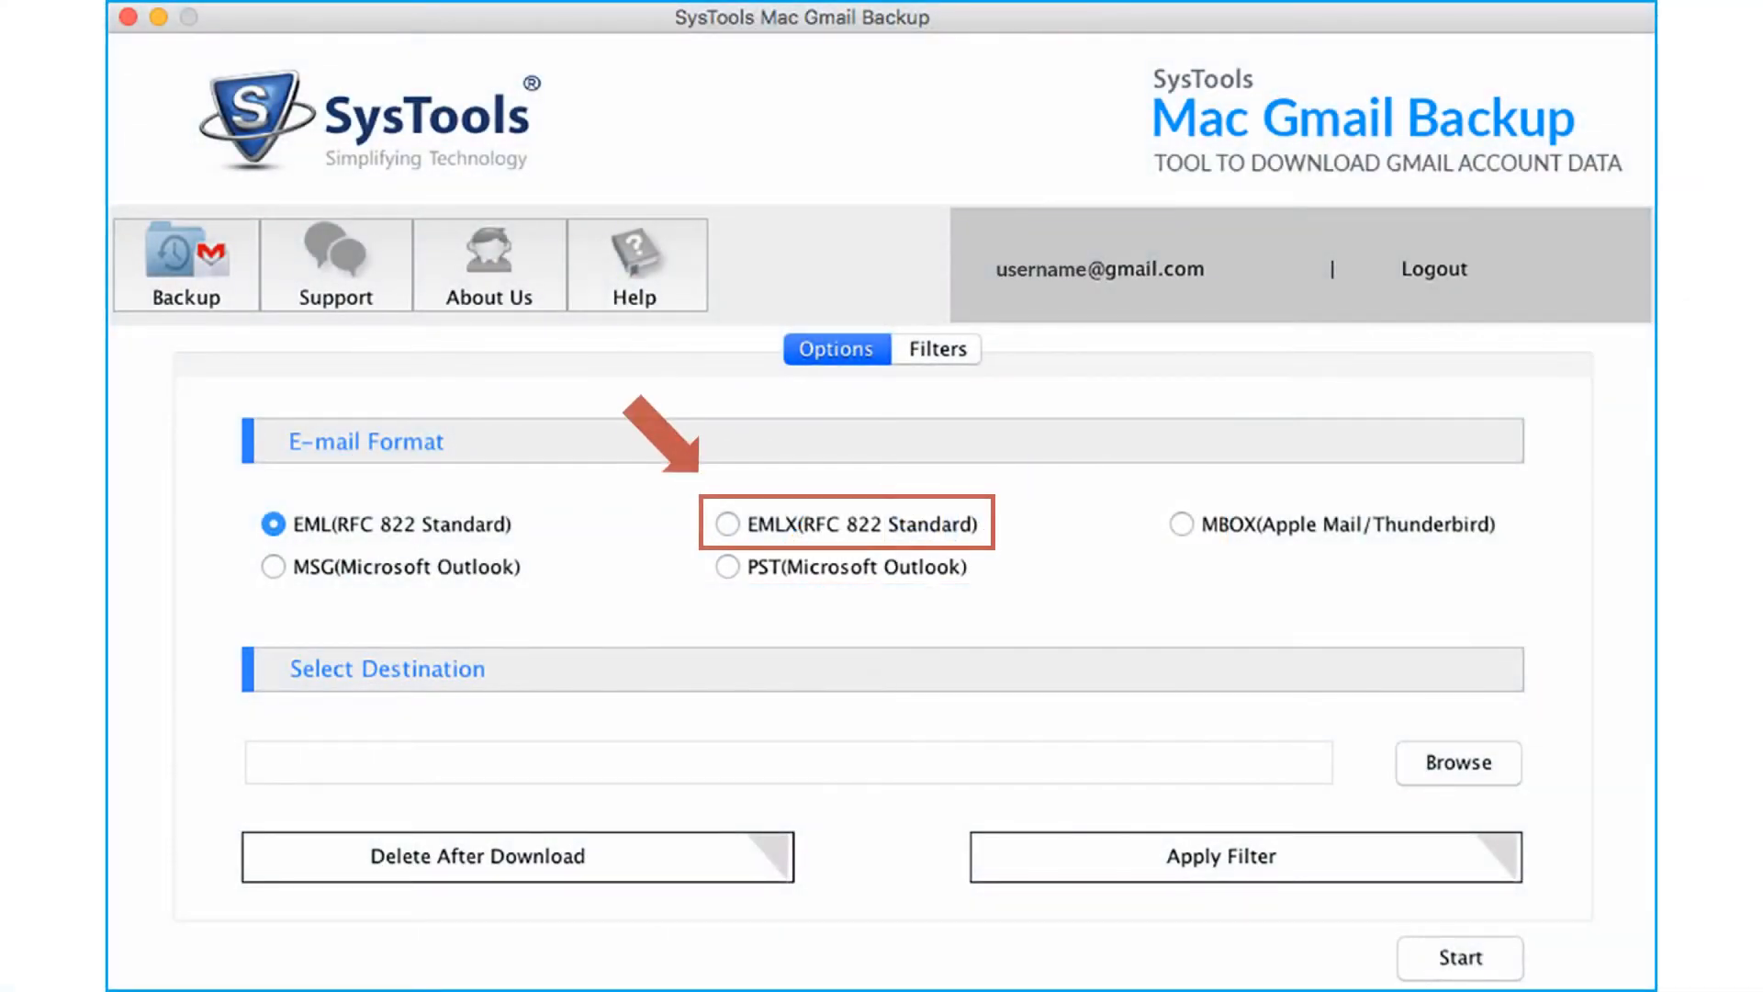
Back up the mail as EMLX into EMLX Output and view the account folder in Finder.
click(727, 523)
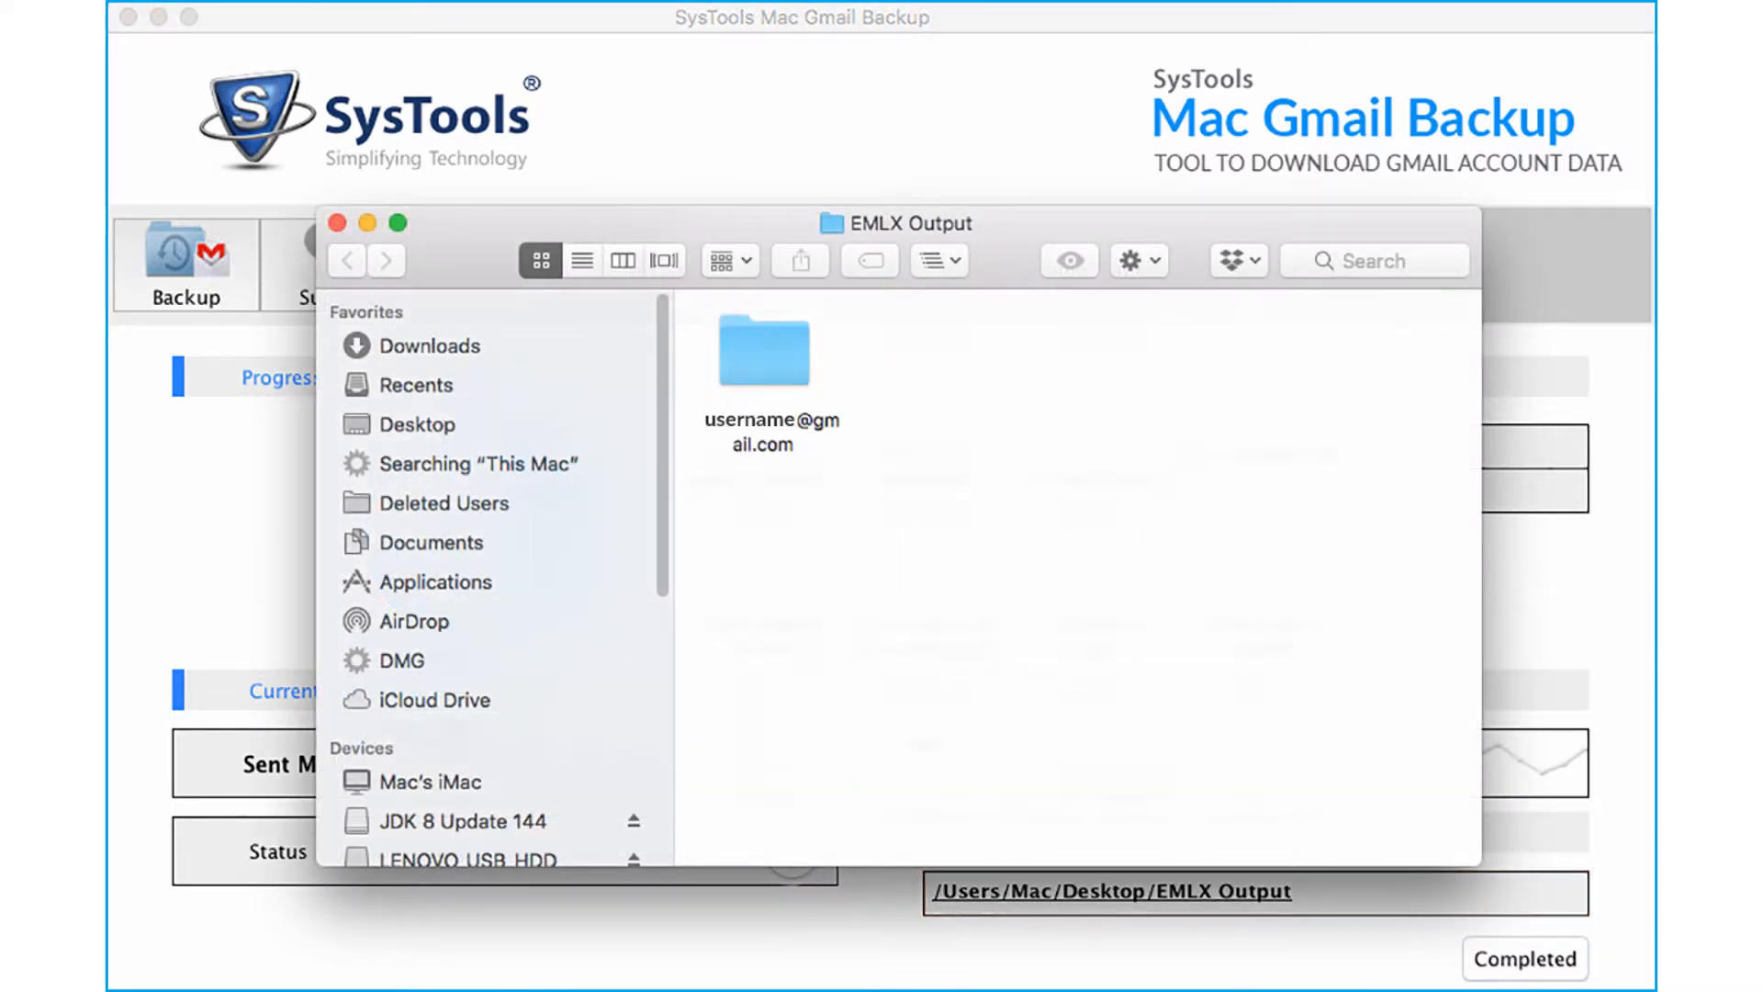
double_click(763, 355)
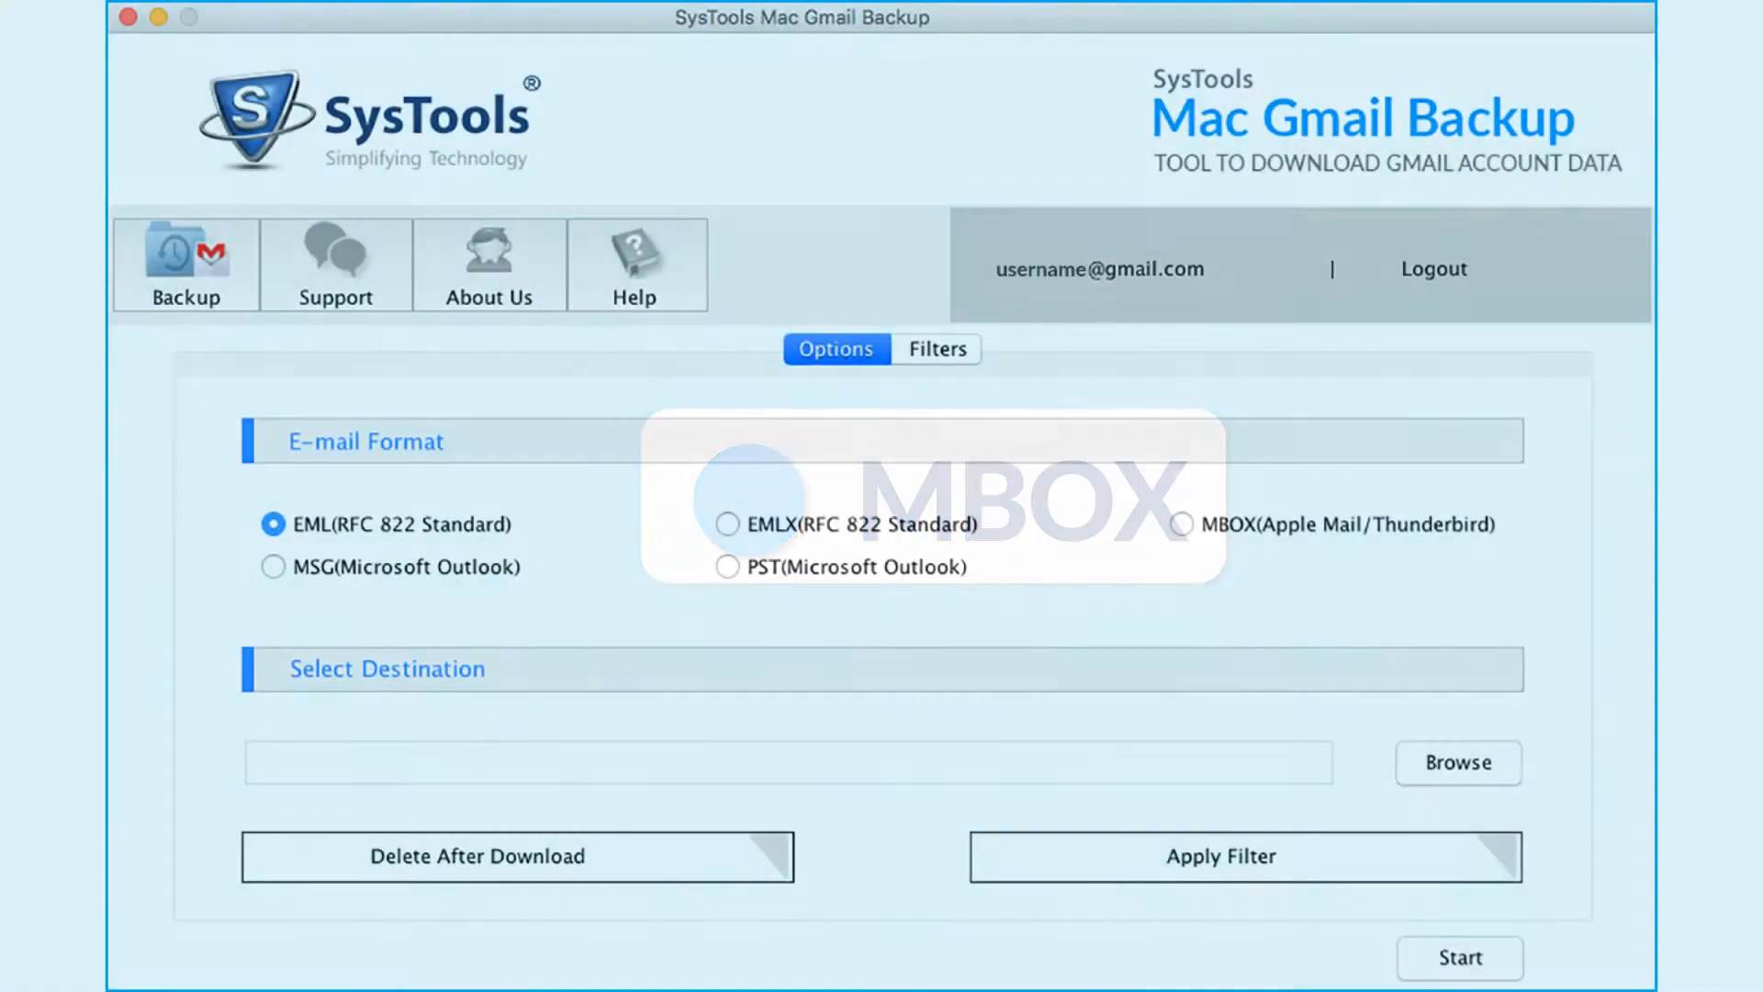
Run the MBOX (Apple Mail/Thunderbird) backup and view Important.mbox in the Mbox Output folder.
click(1181, 524)
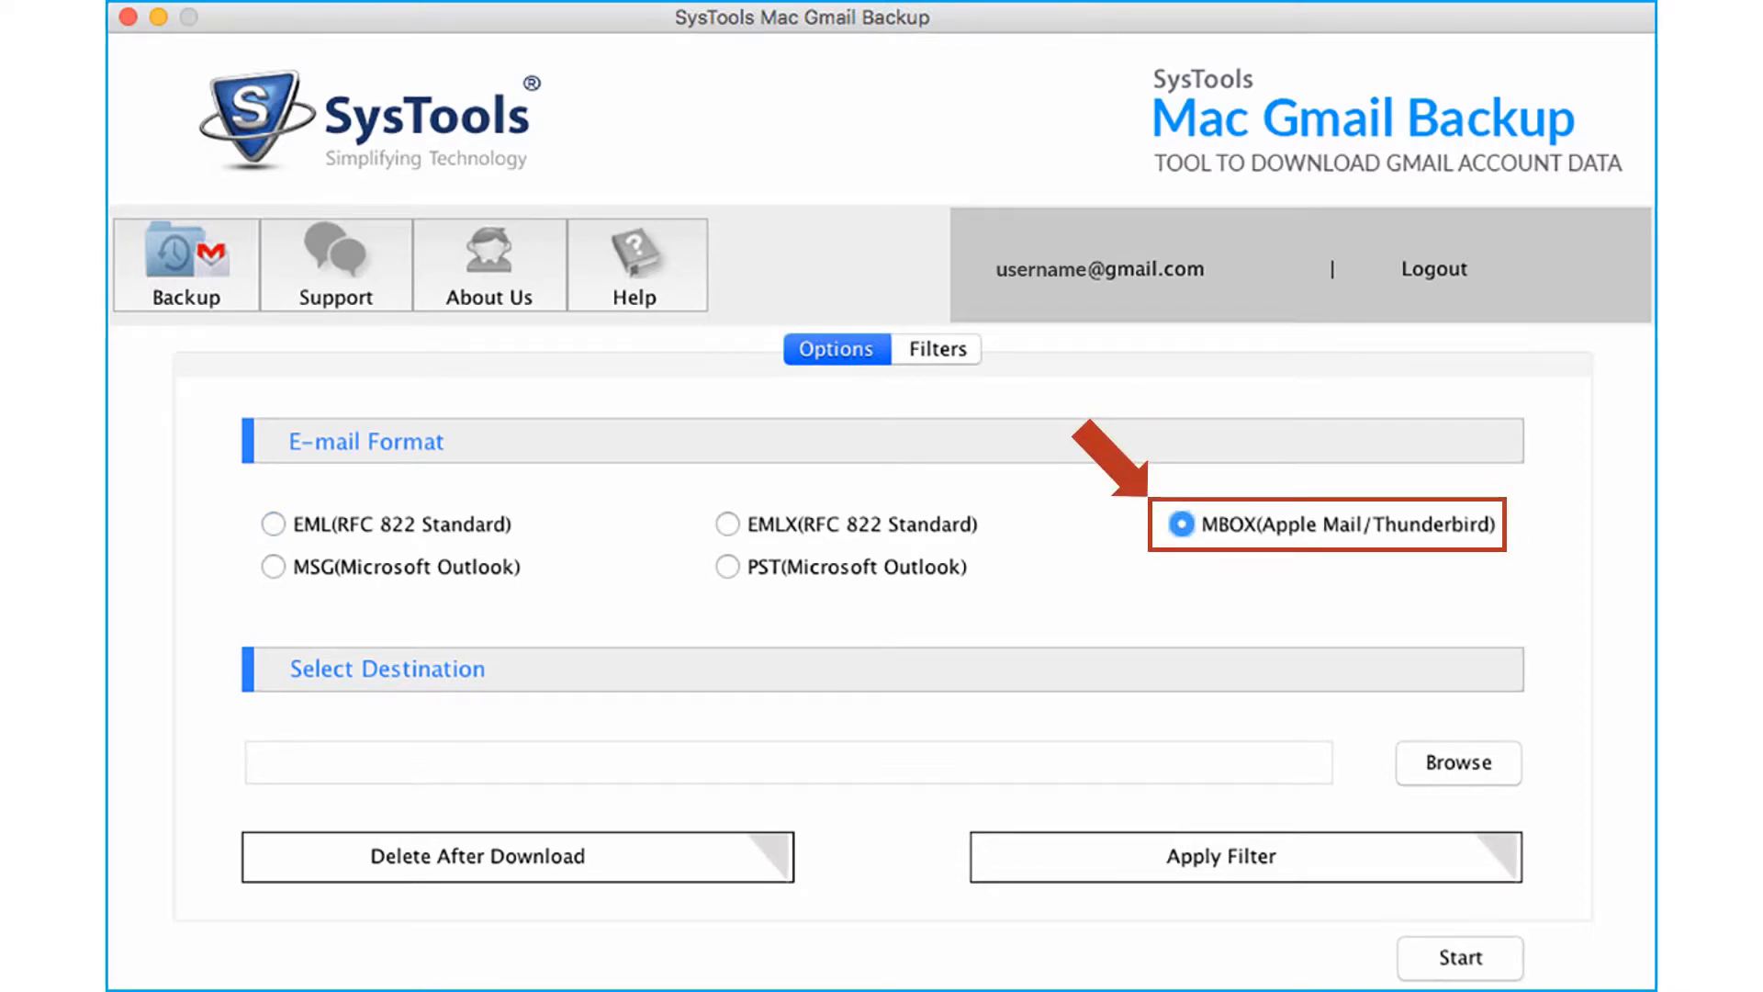
click(1459, 959)
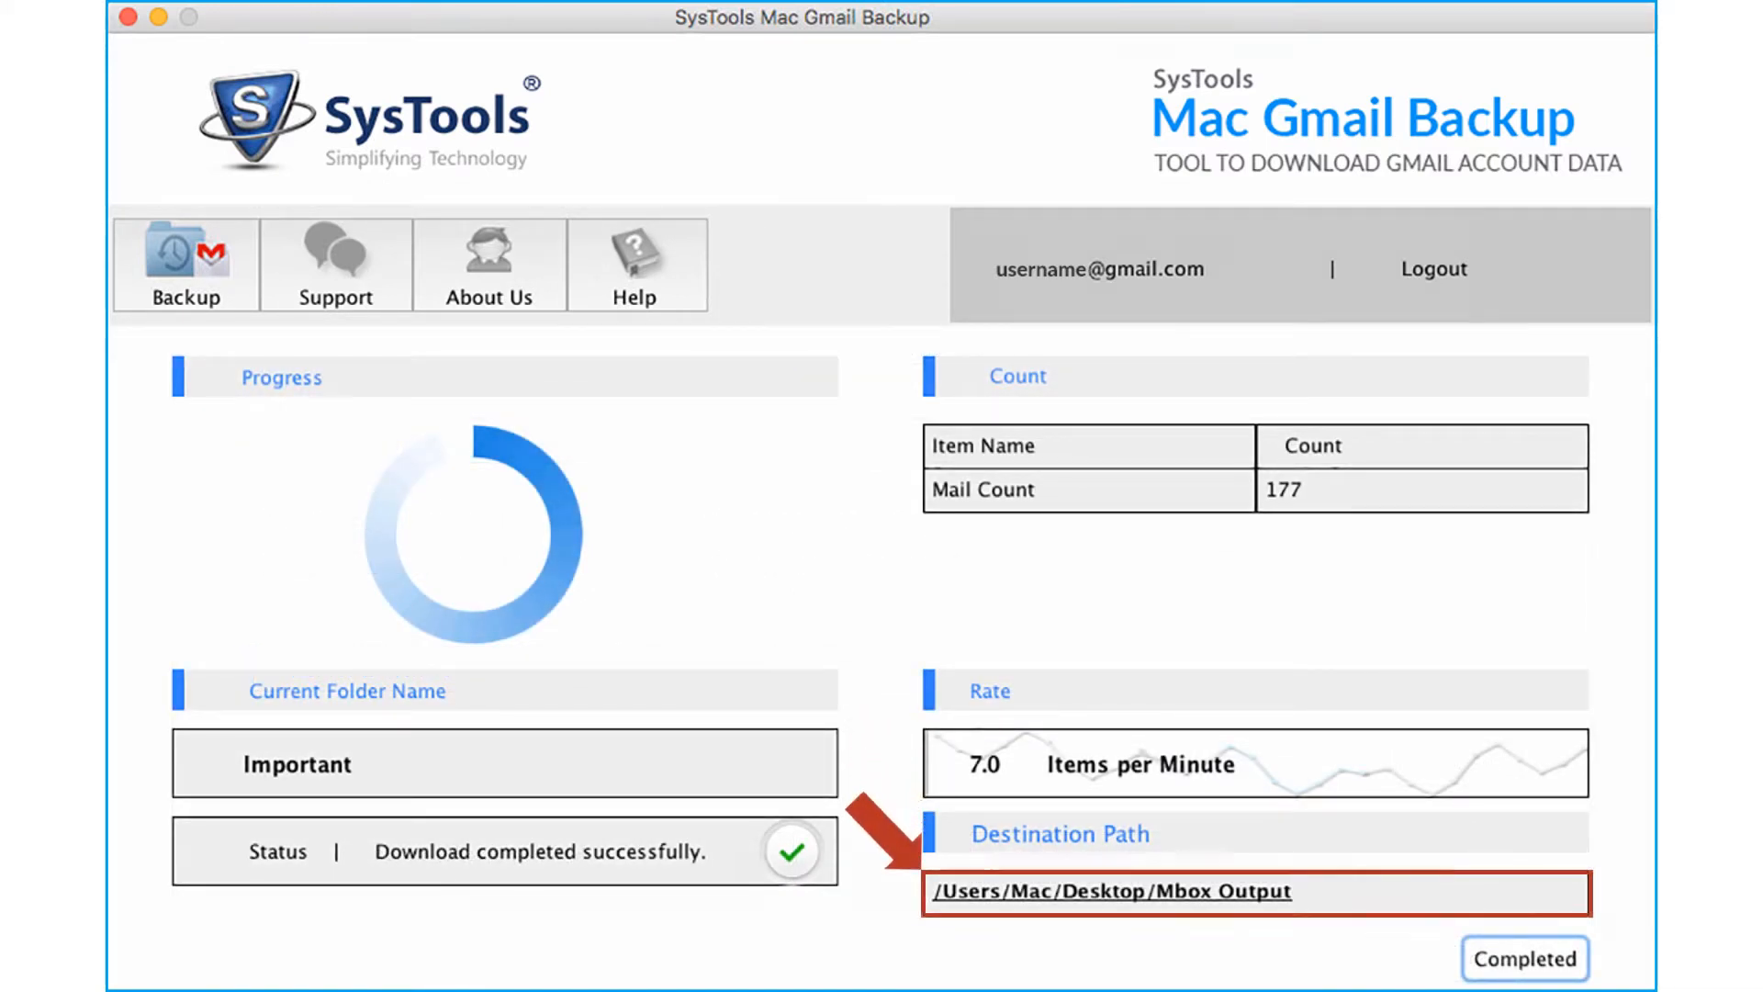
click(1115, 891)
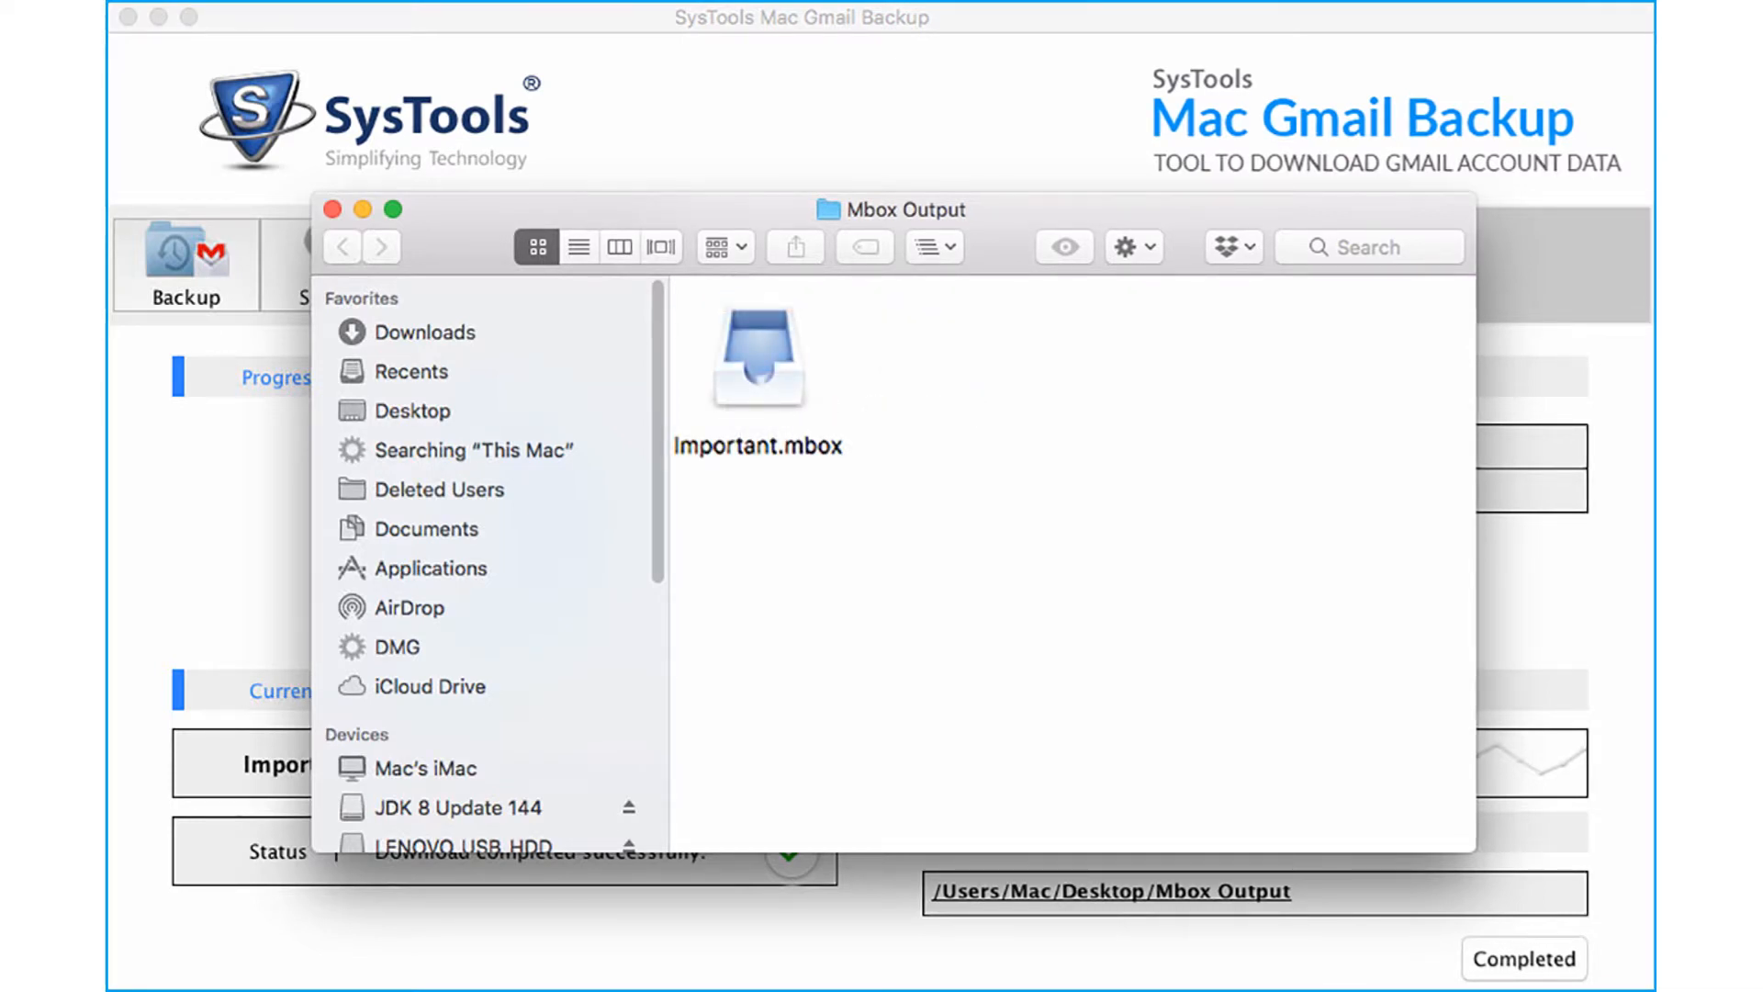
click(328, 209)
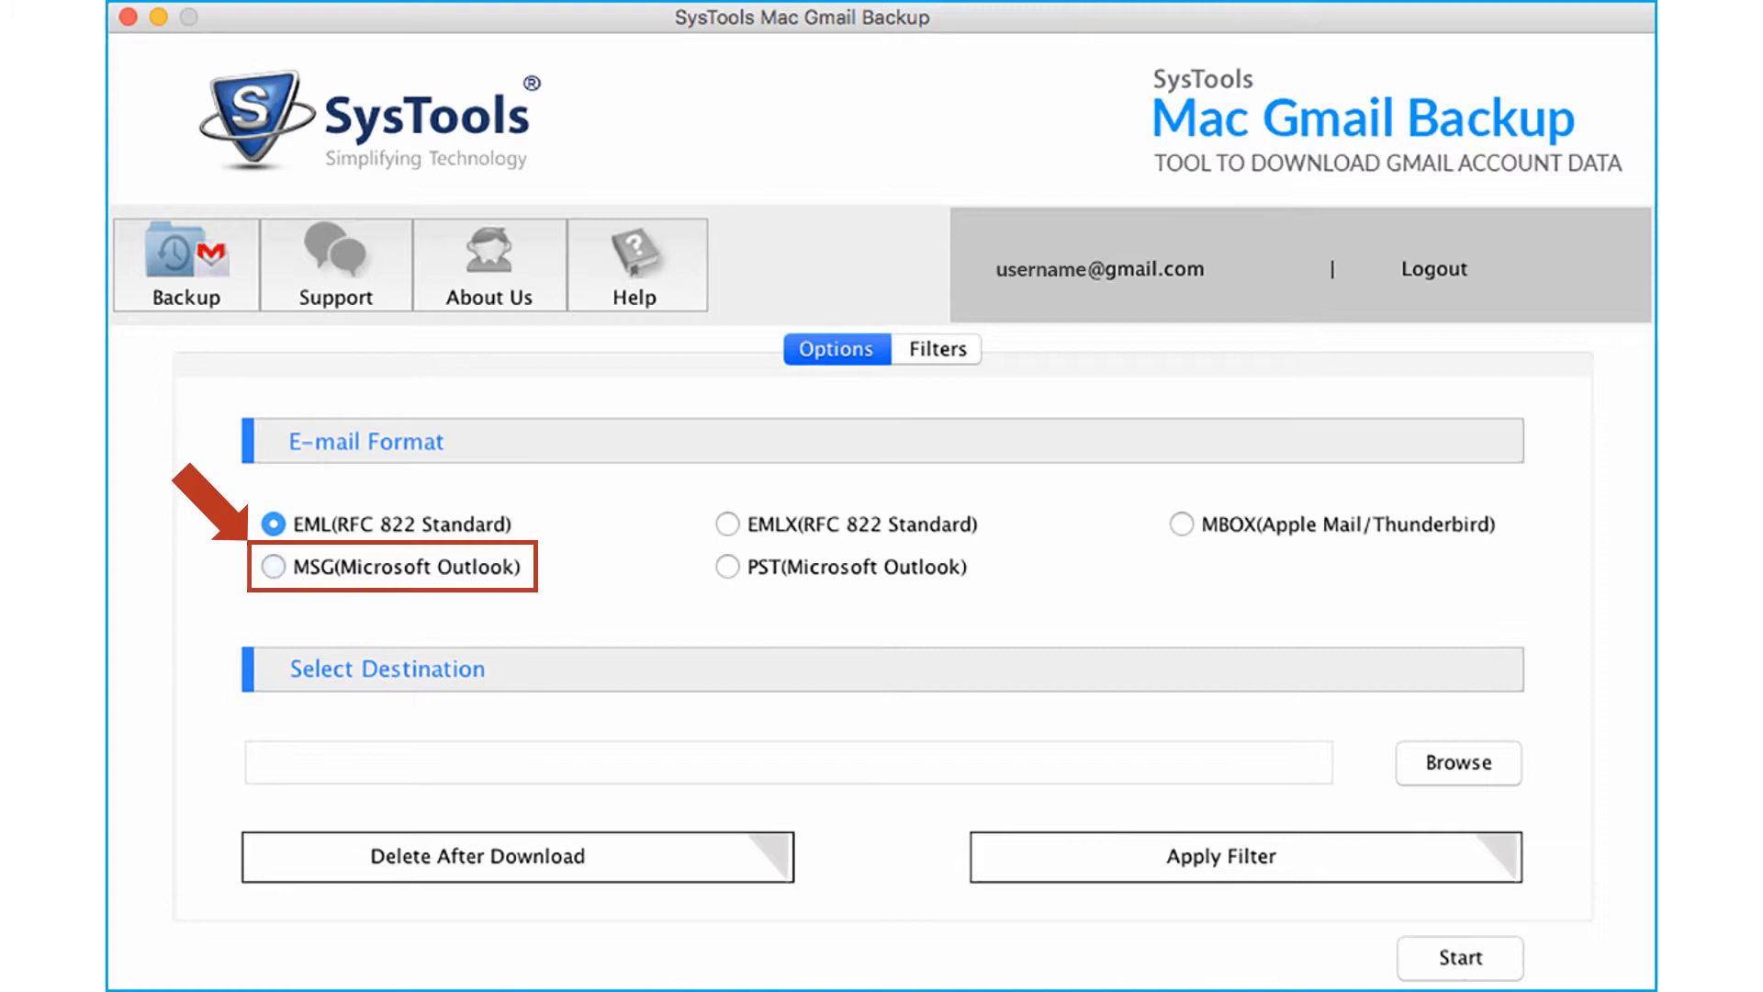
Run the MSG (Microsoft Outlook) backup into MSG Output and view the account folder in Finder.
click(273, 565)
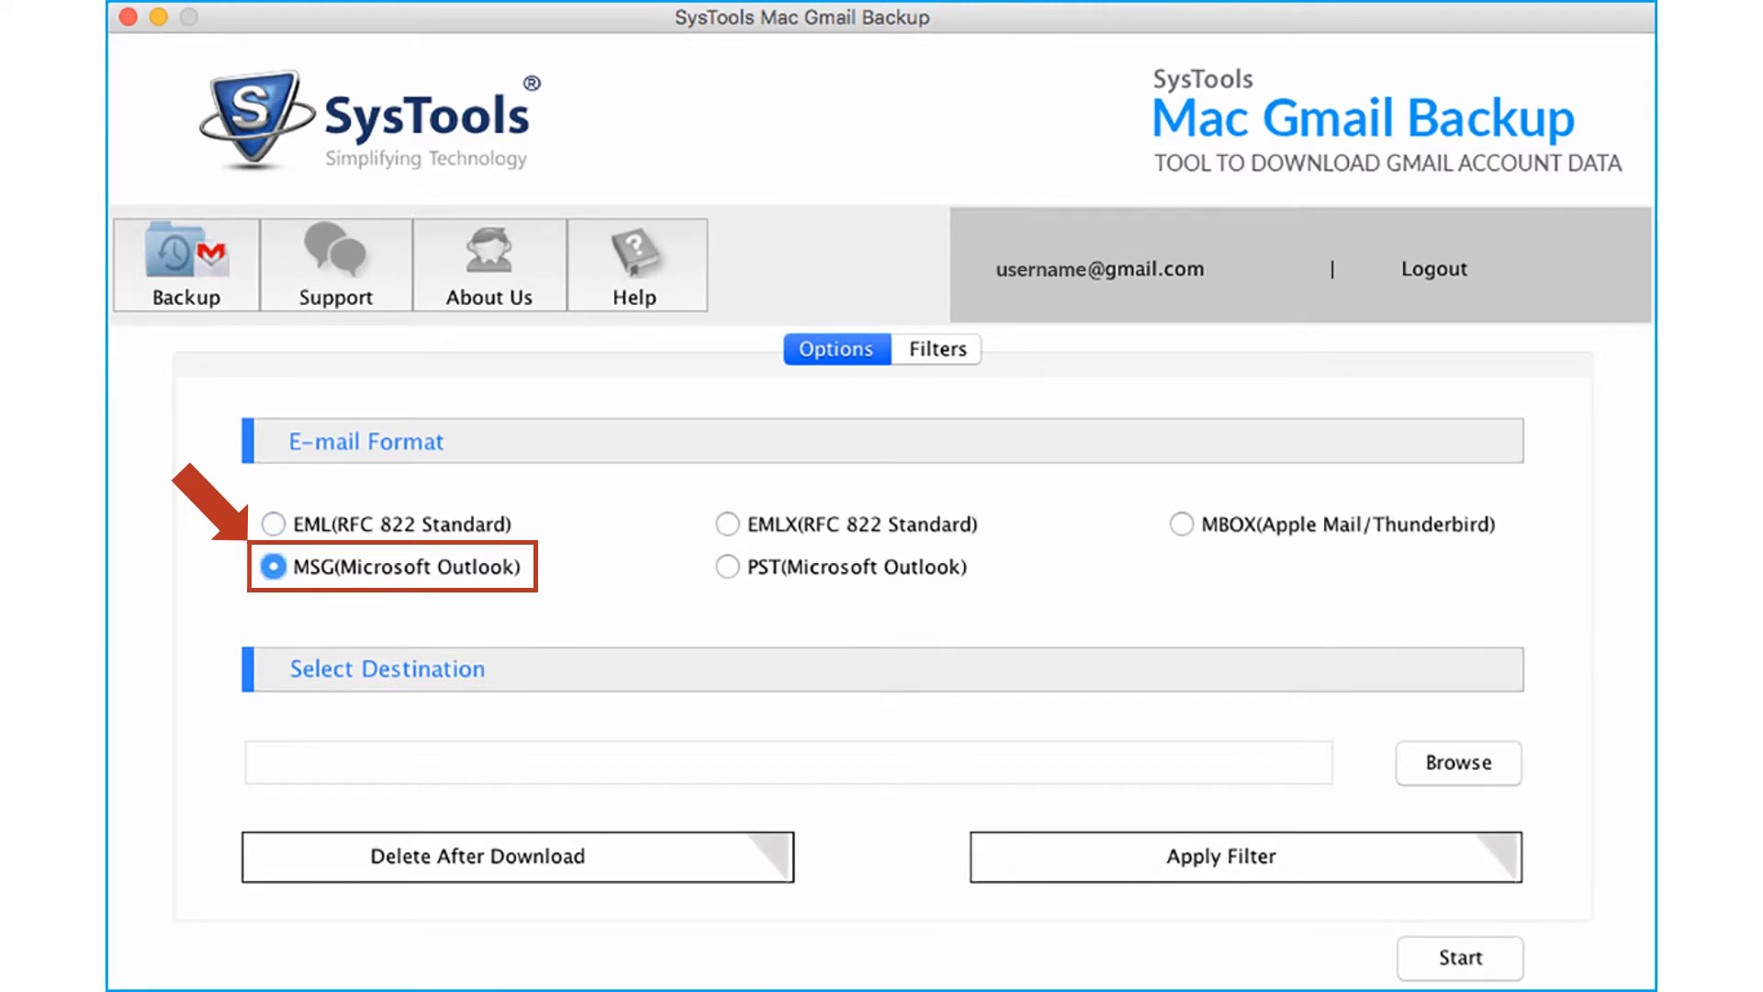
click(1460, 958)
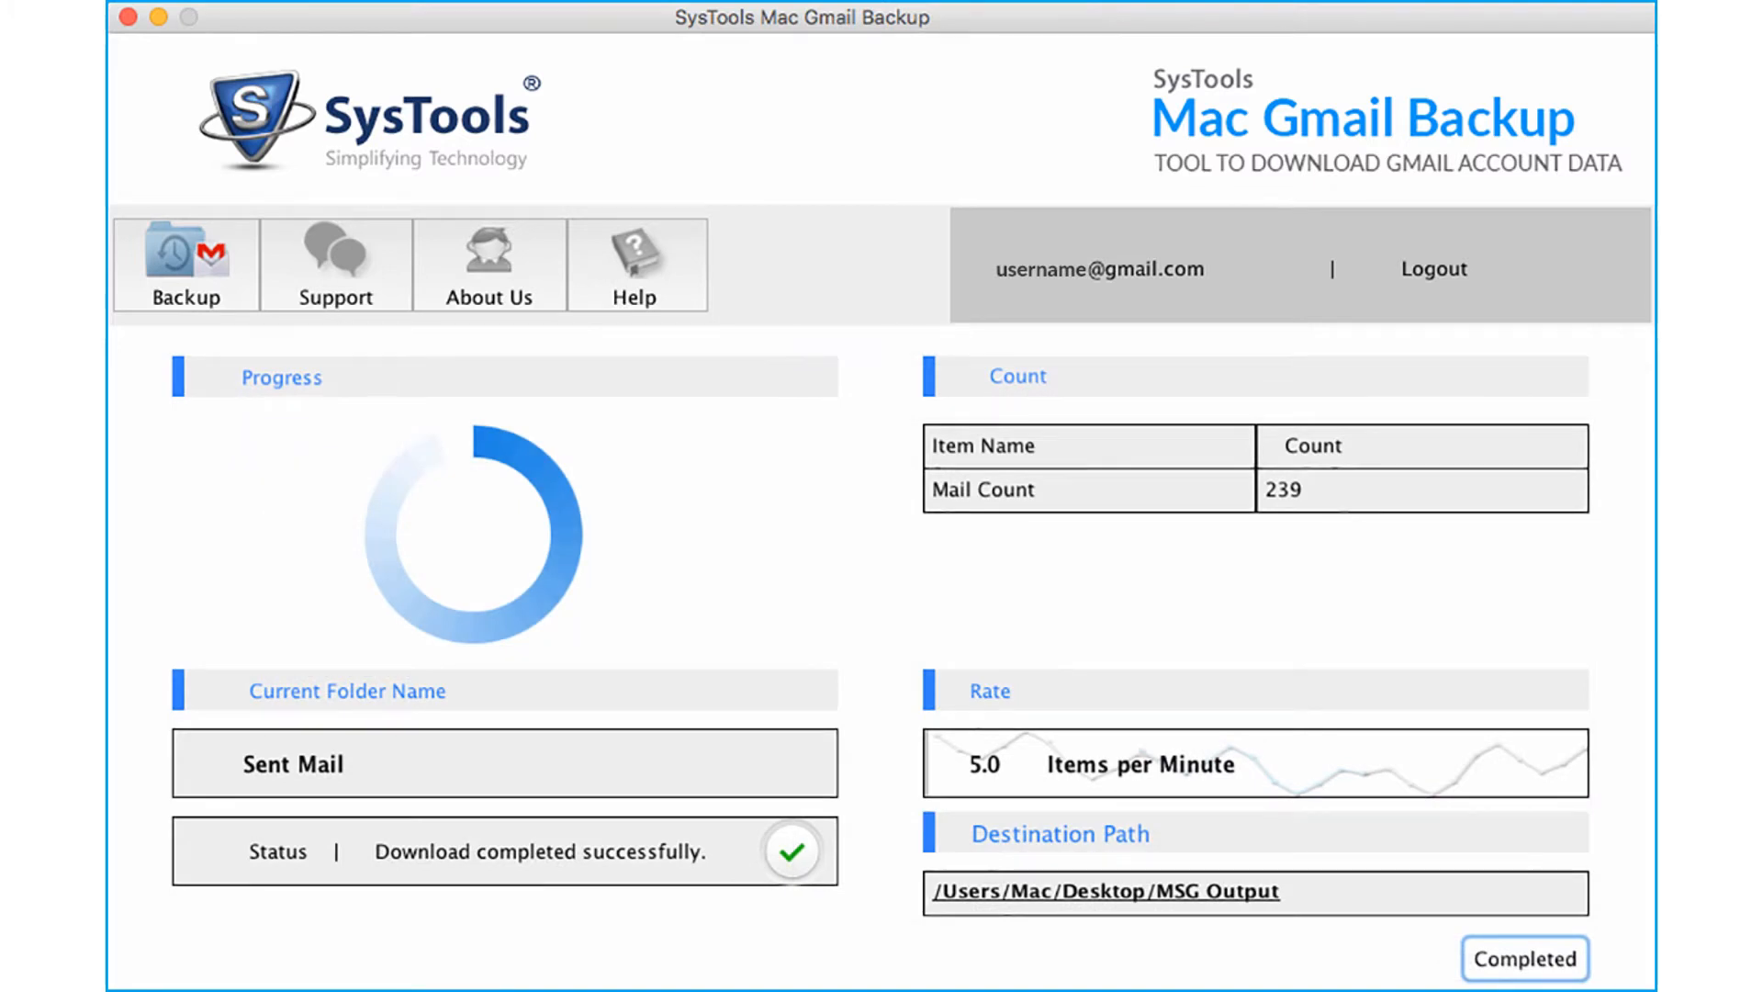
click(1128, 893)
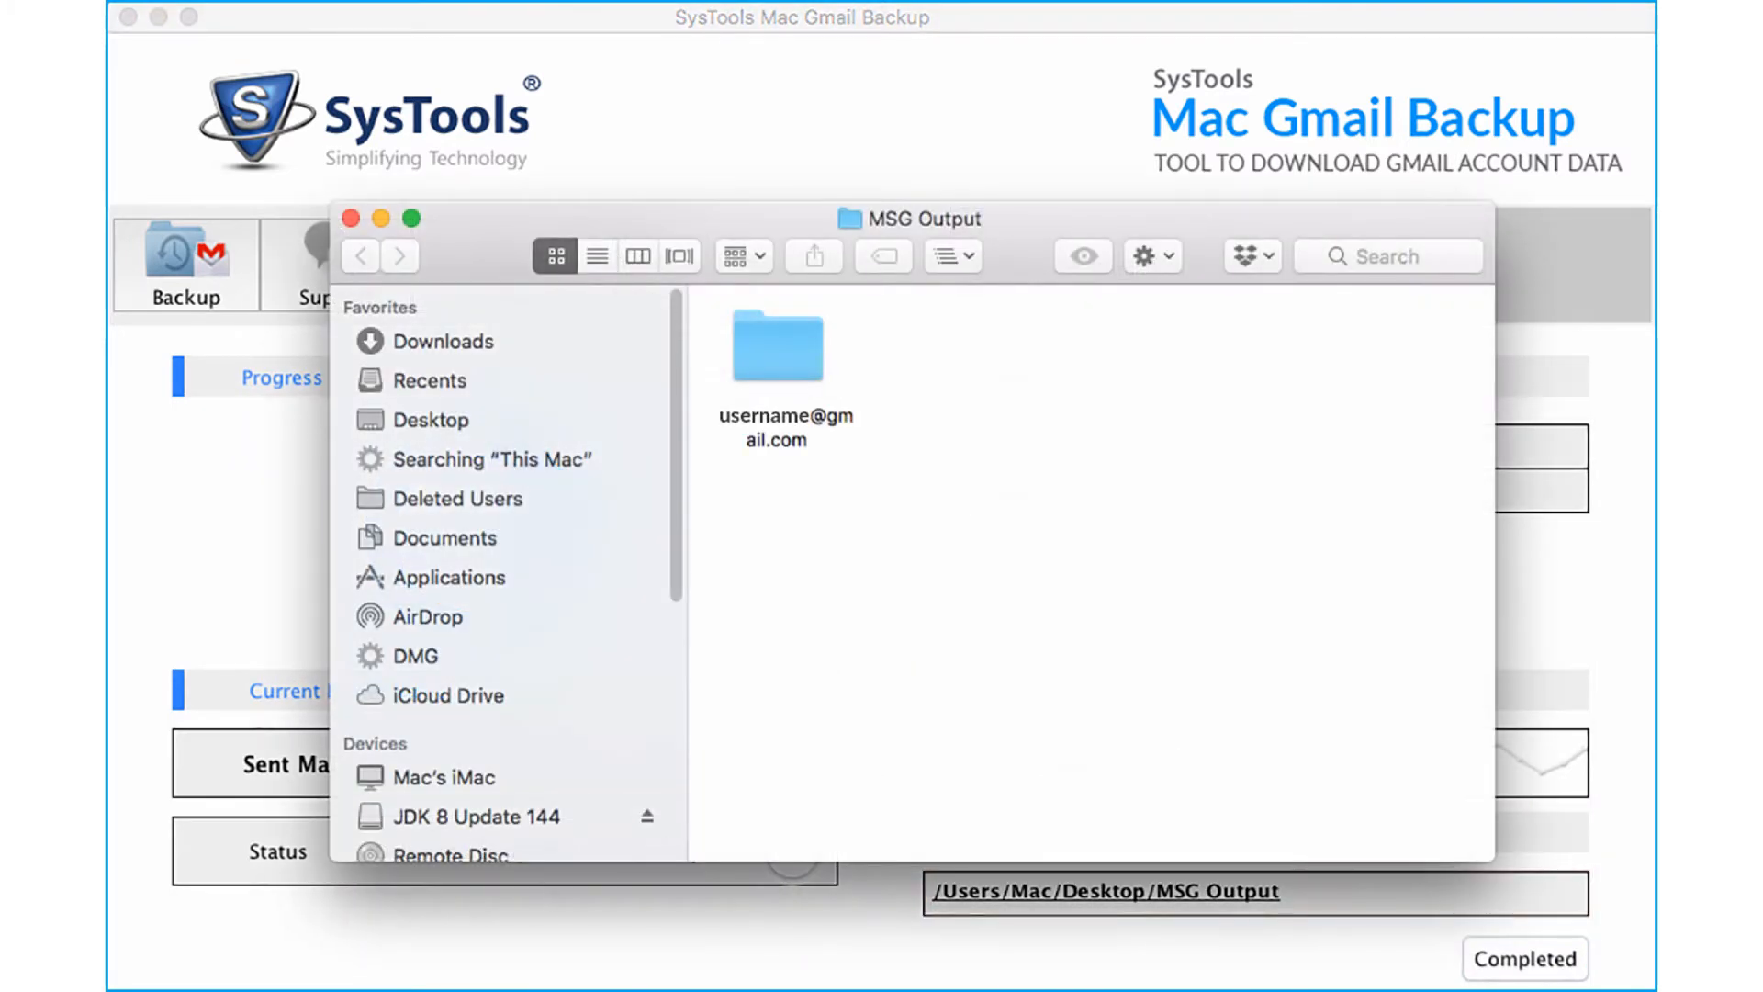
double_click(775, 347)
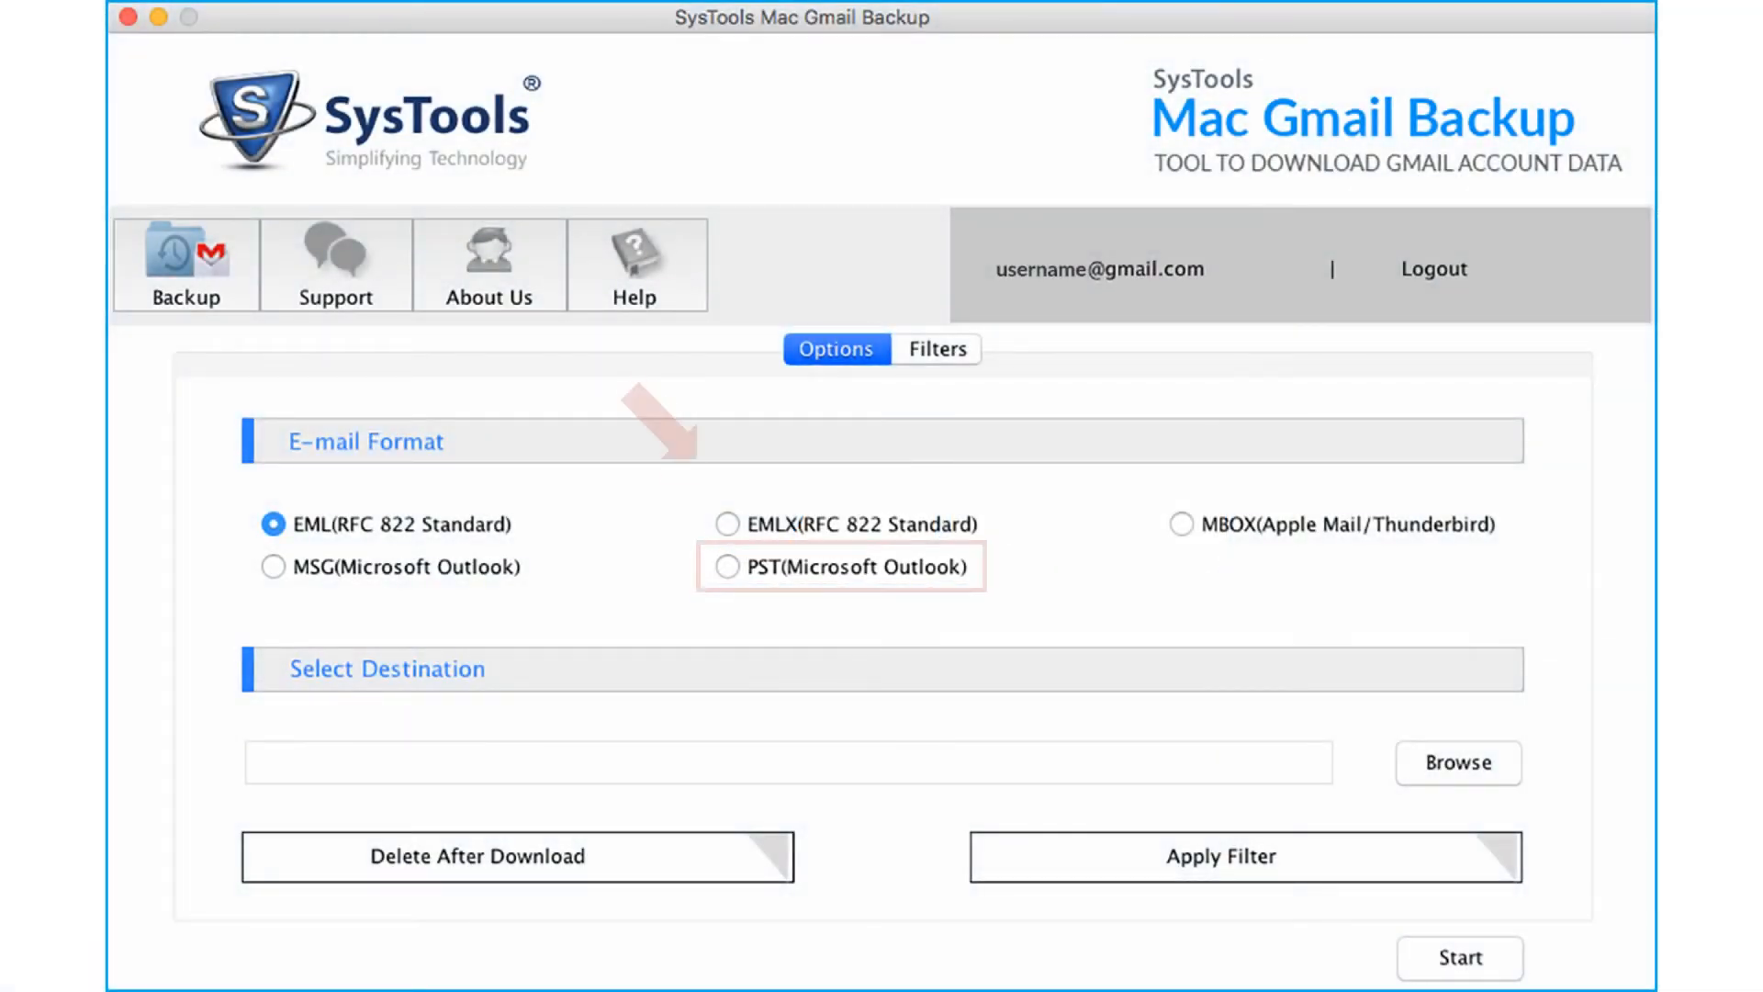
click(727, 567)
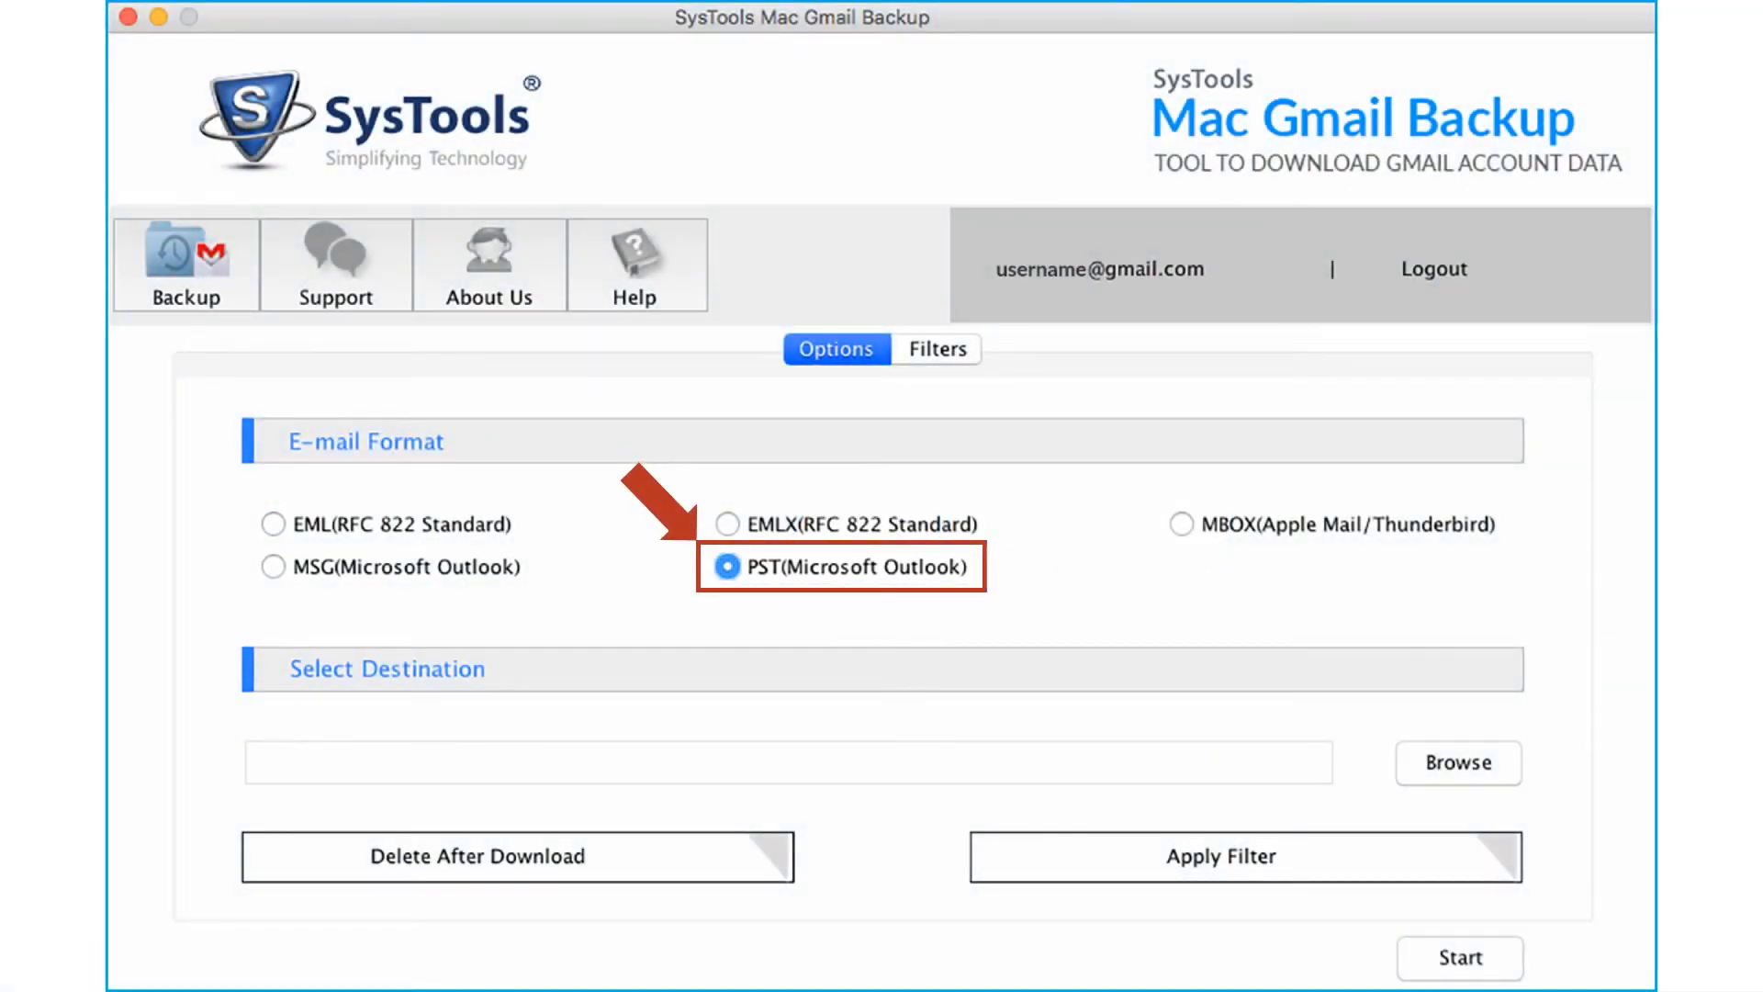
click(1458, 959)
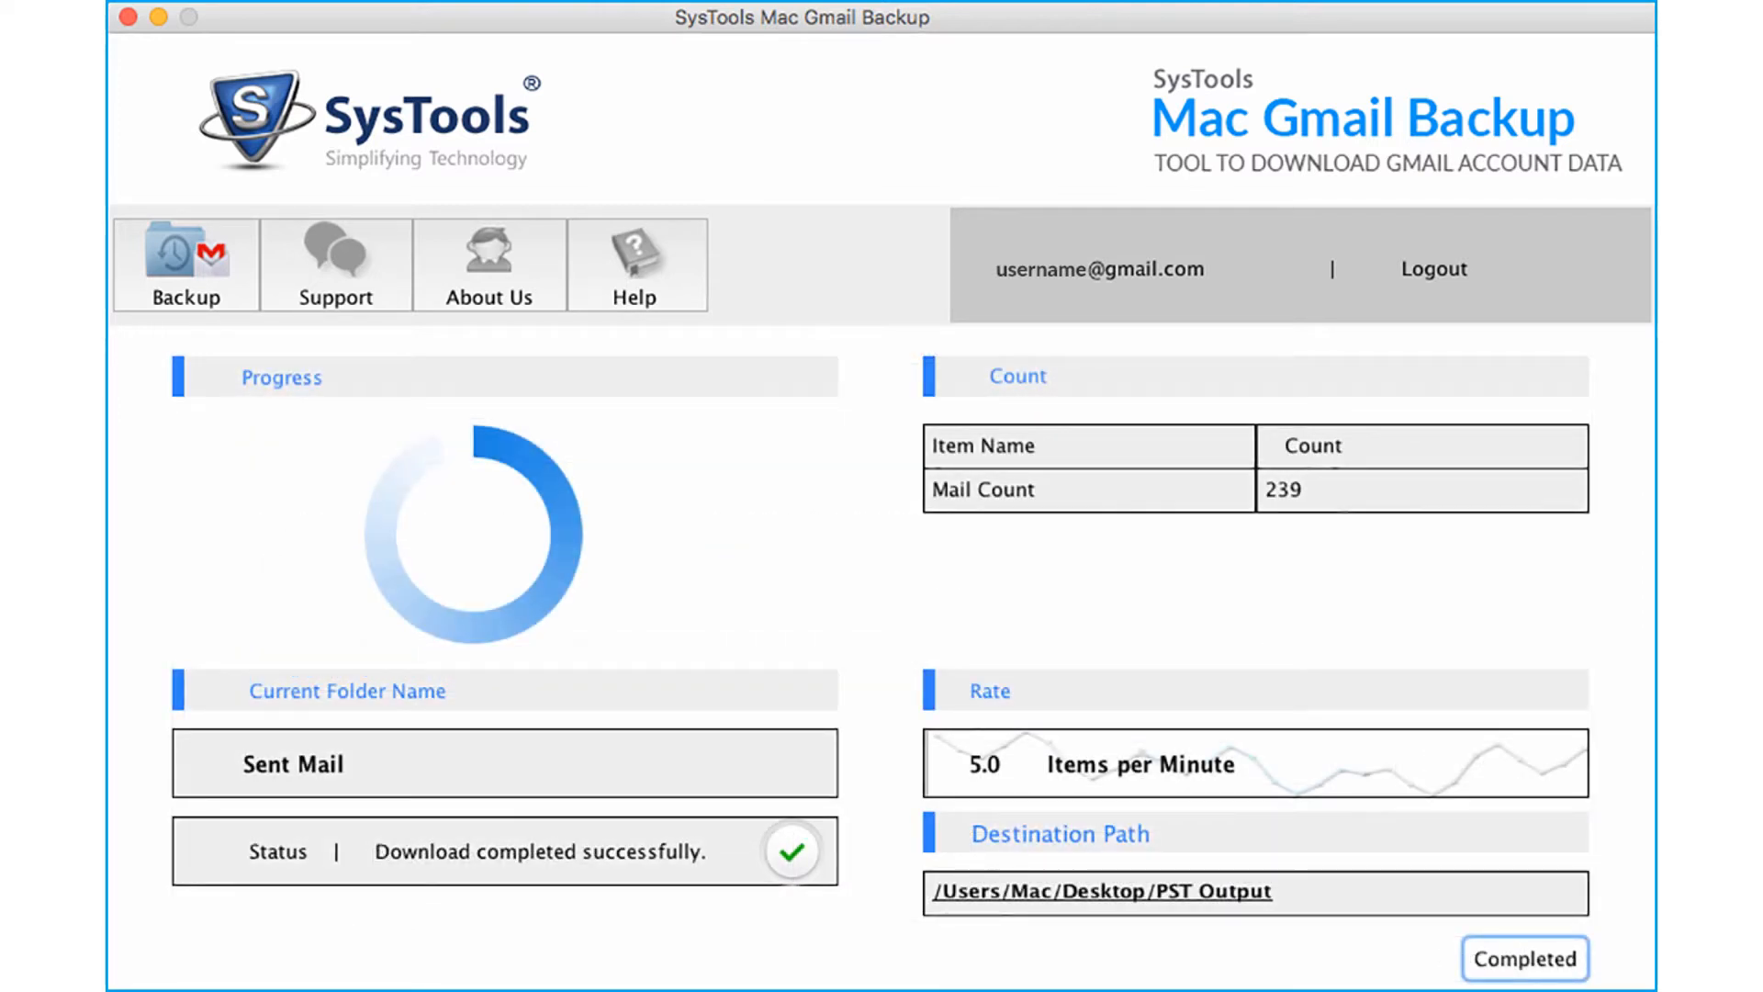
click(1104, 893)
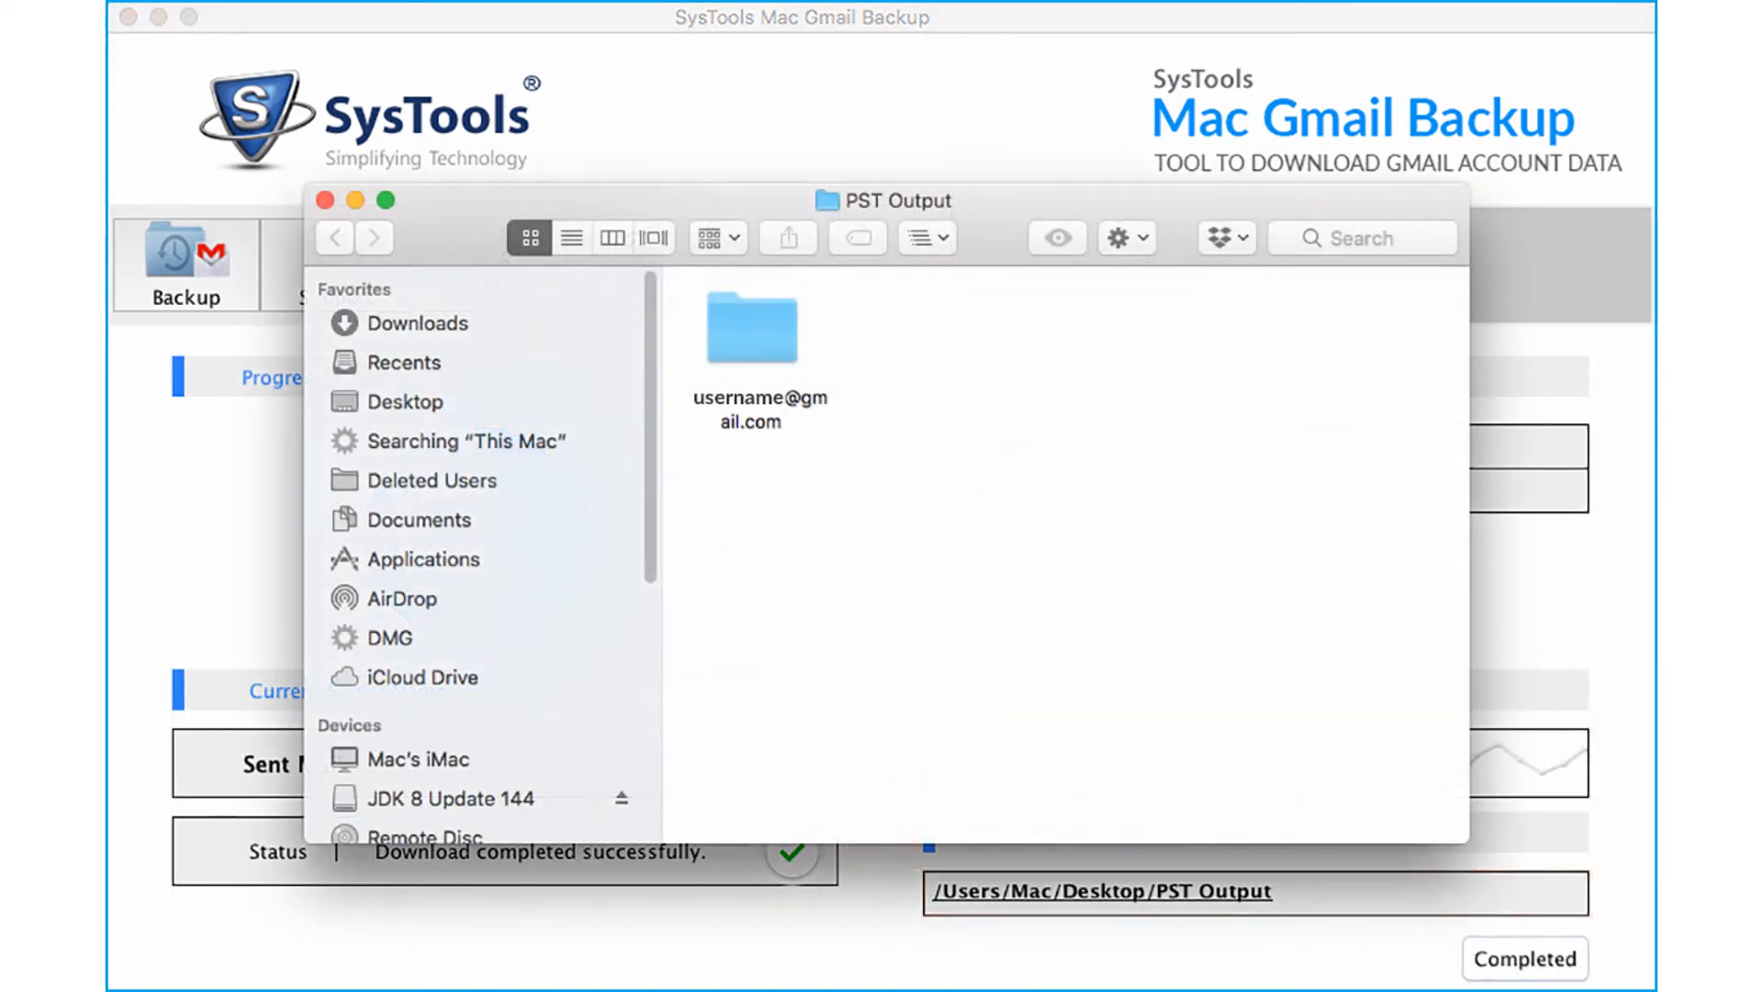
double_click(750, 329)
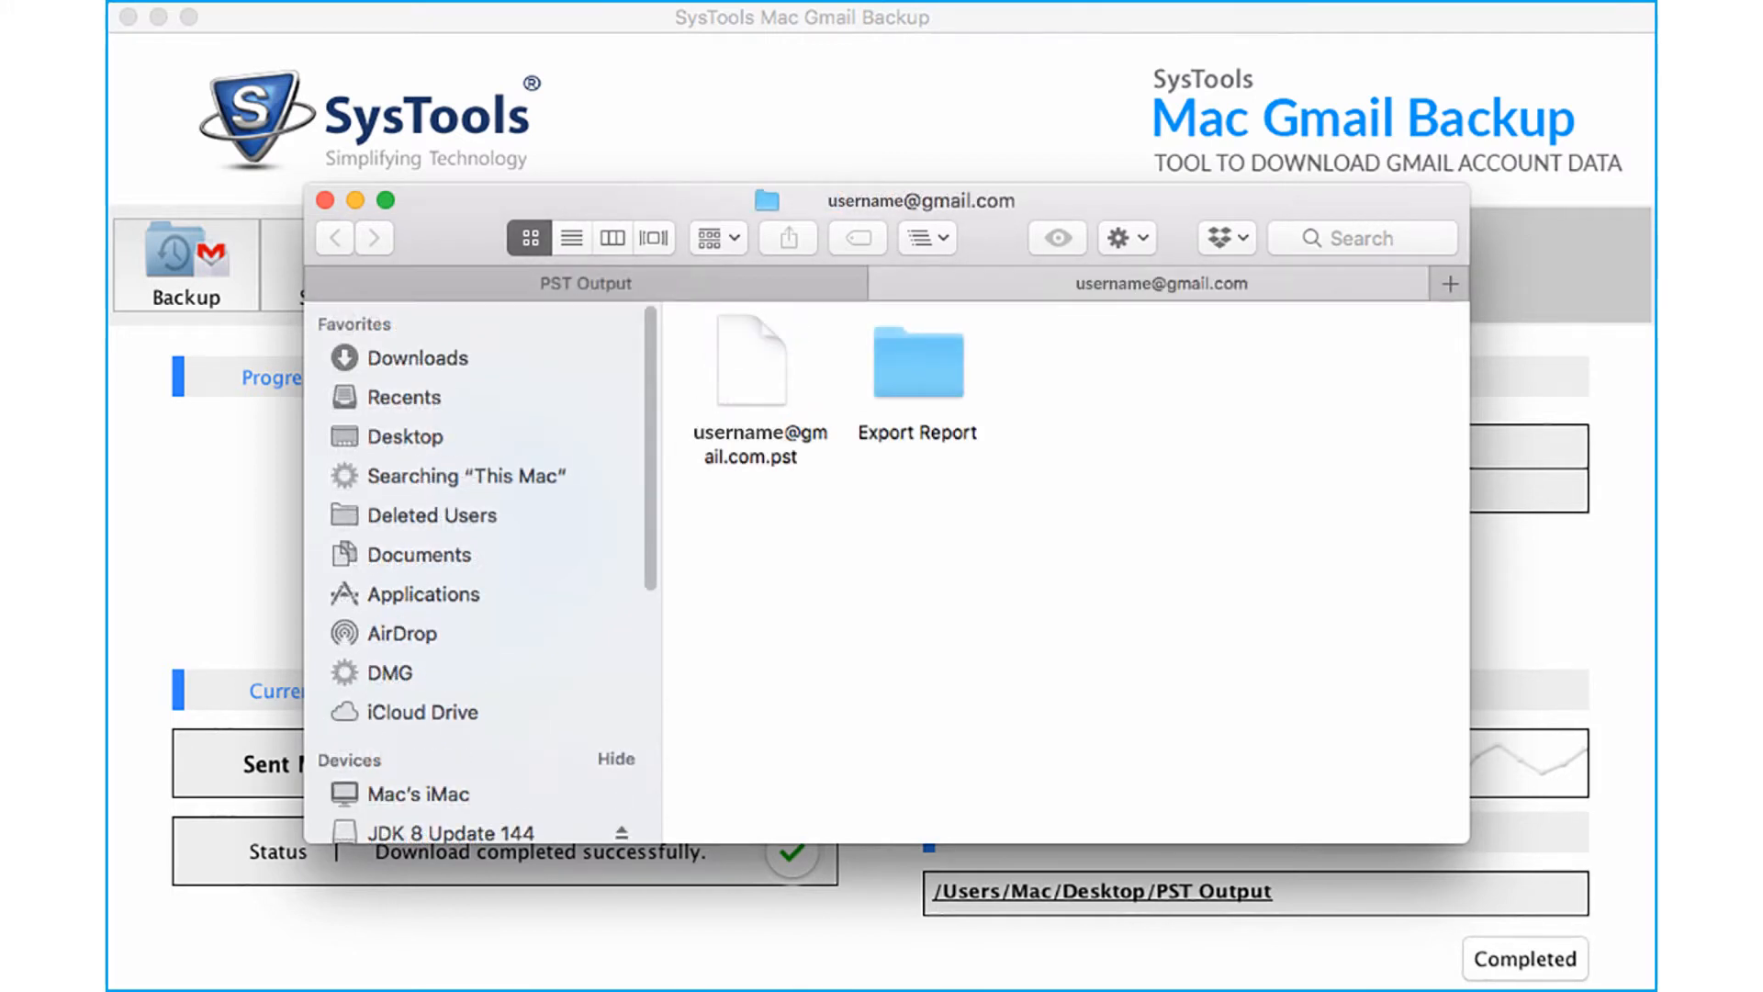